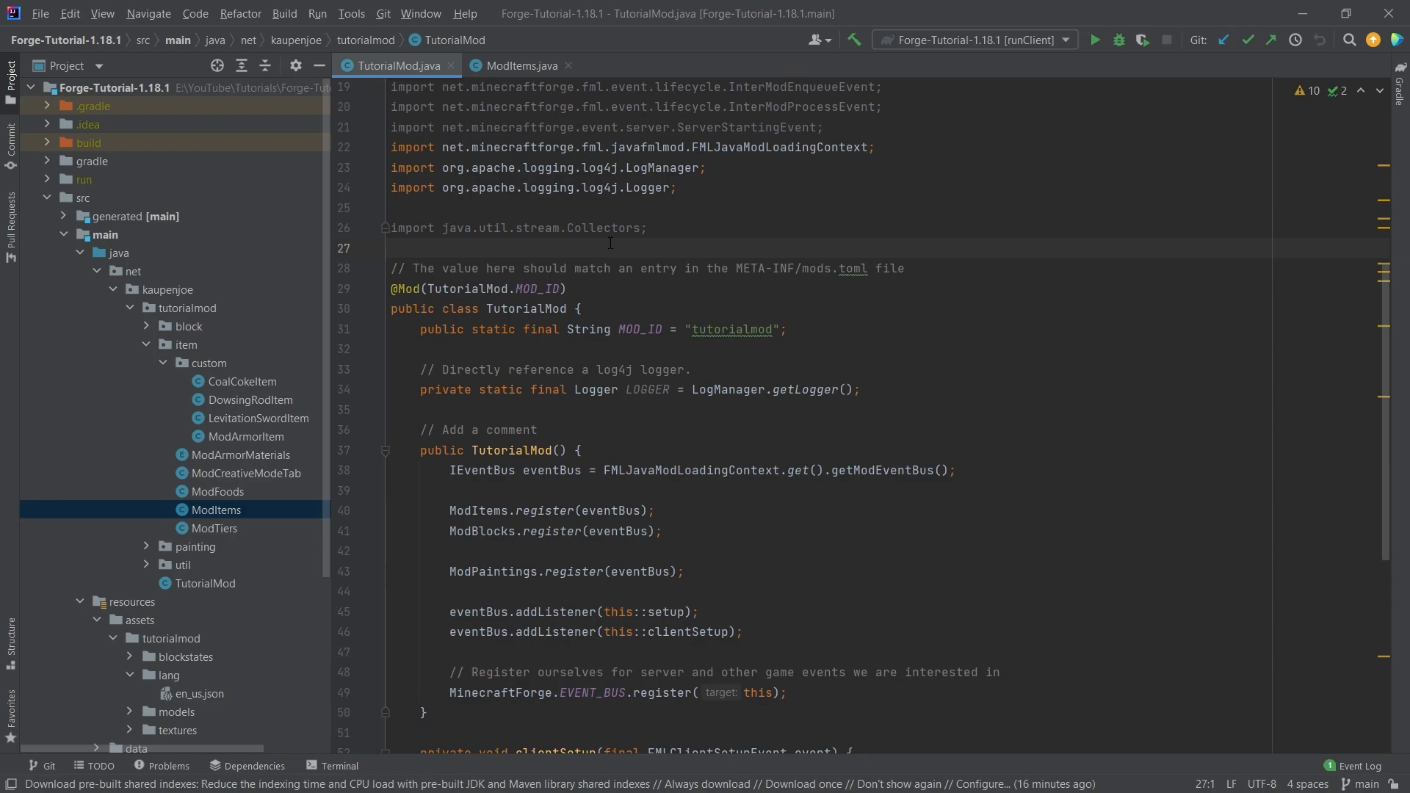
mouse_move(243, 405)
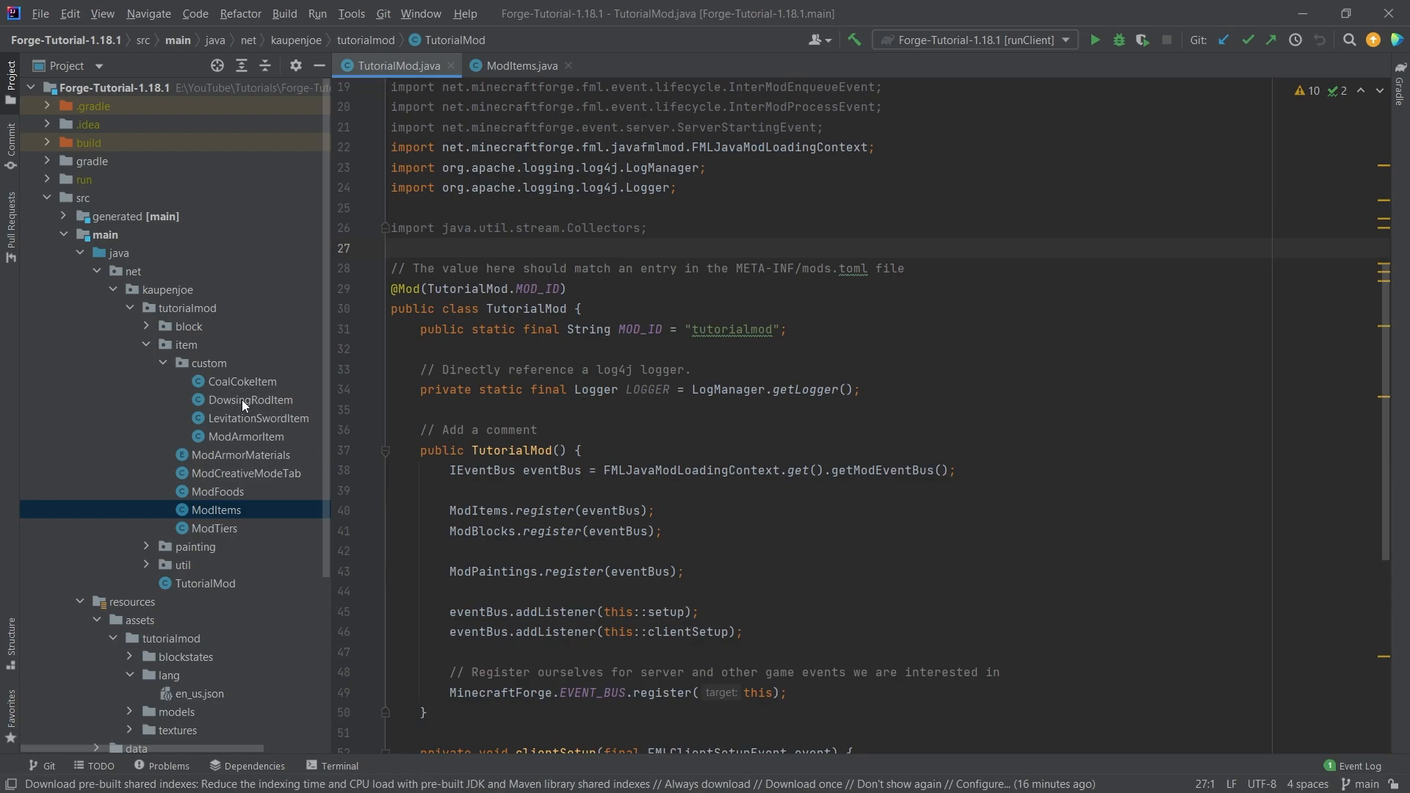
Step: Open the DowsingRodItem class from the Project tree to view its useOn ore-search logic
double_click(251, 400)
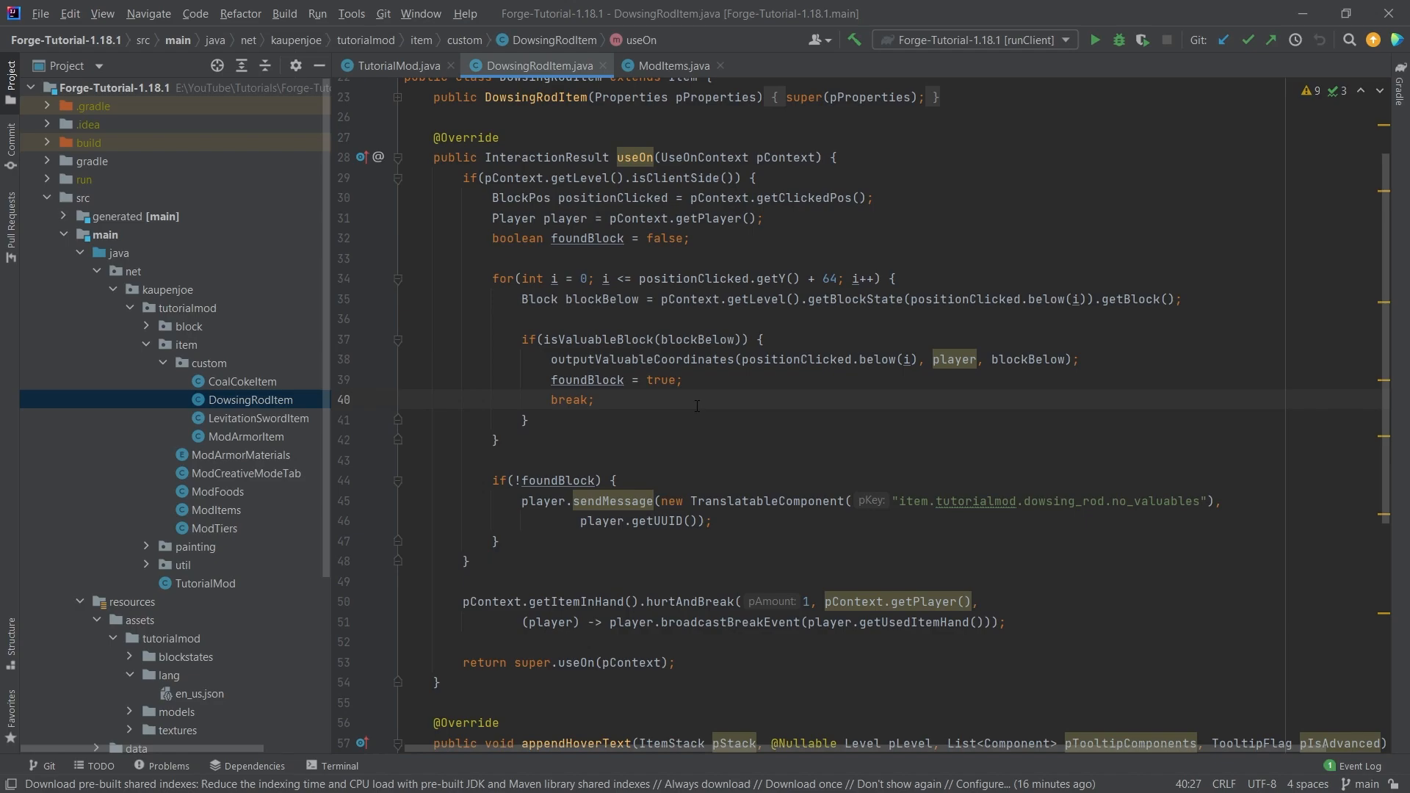
mouse_move(682, 431)
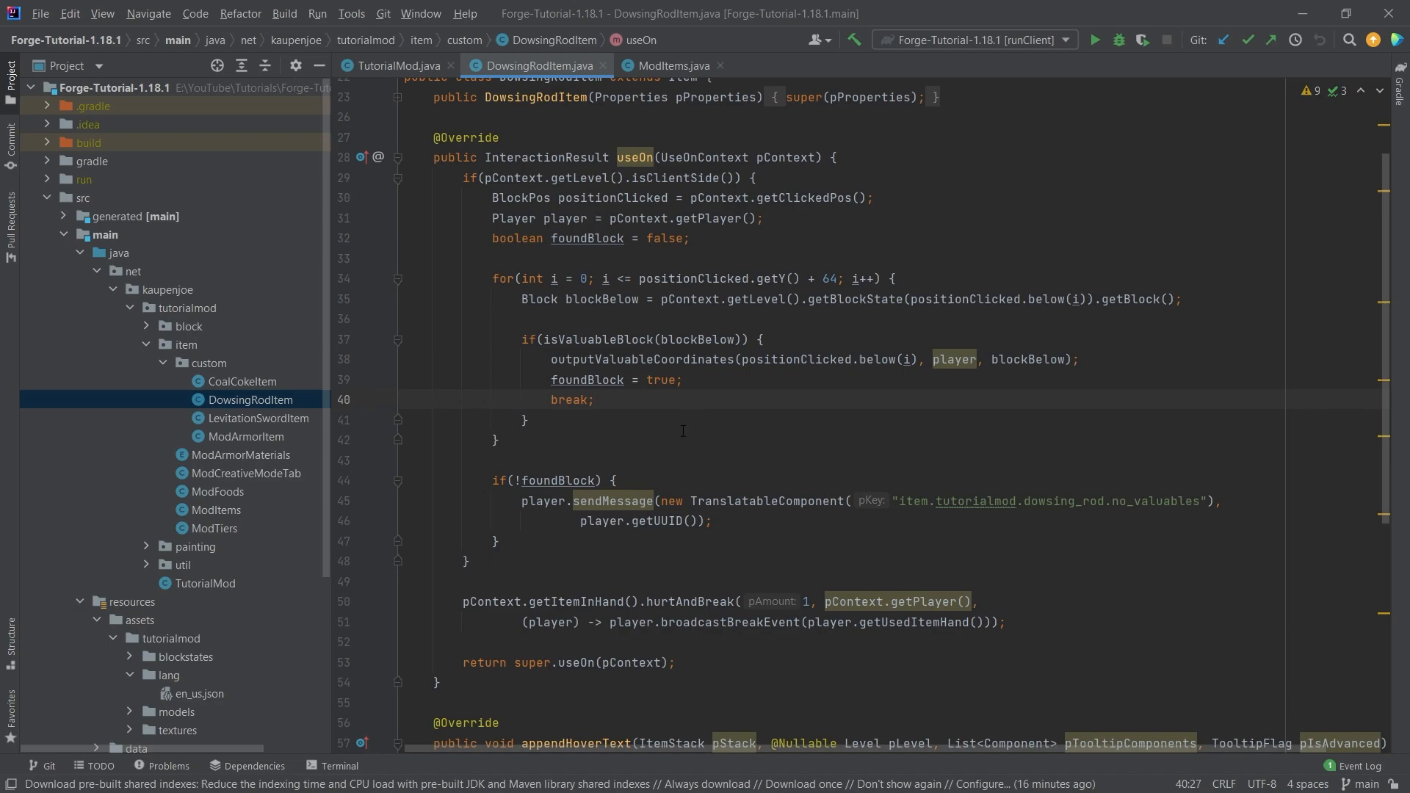
Step: Create a DataTabletItem class in the custom package extending Item, with a matching constructor
click(207, 364)
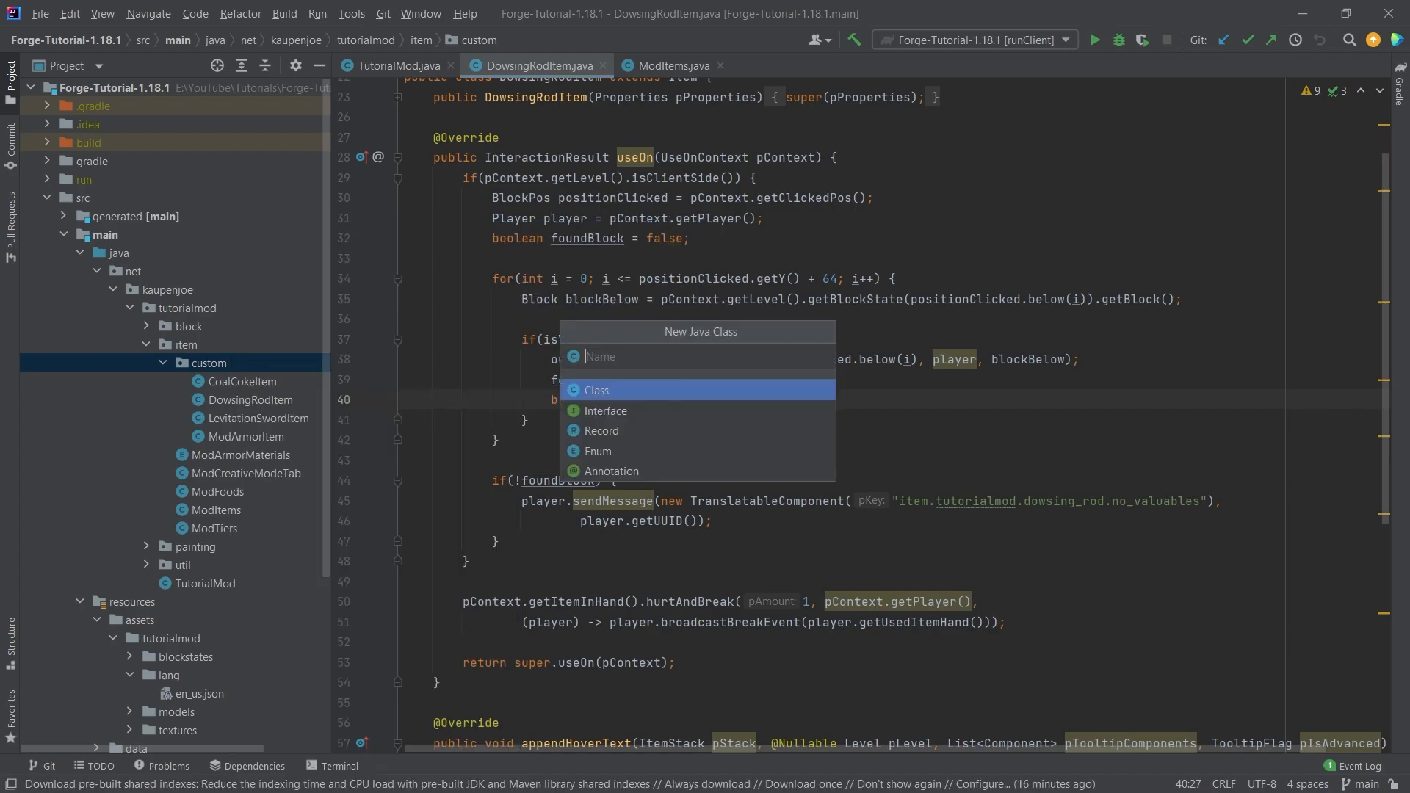
text(DataTab)
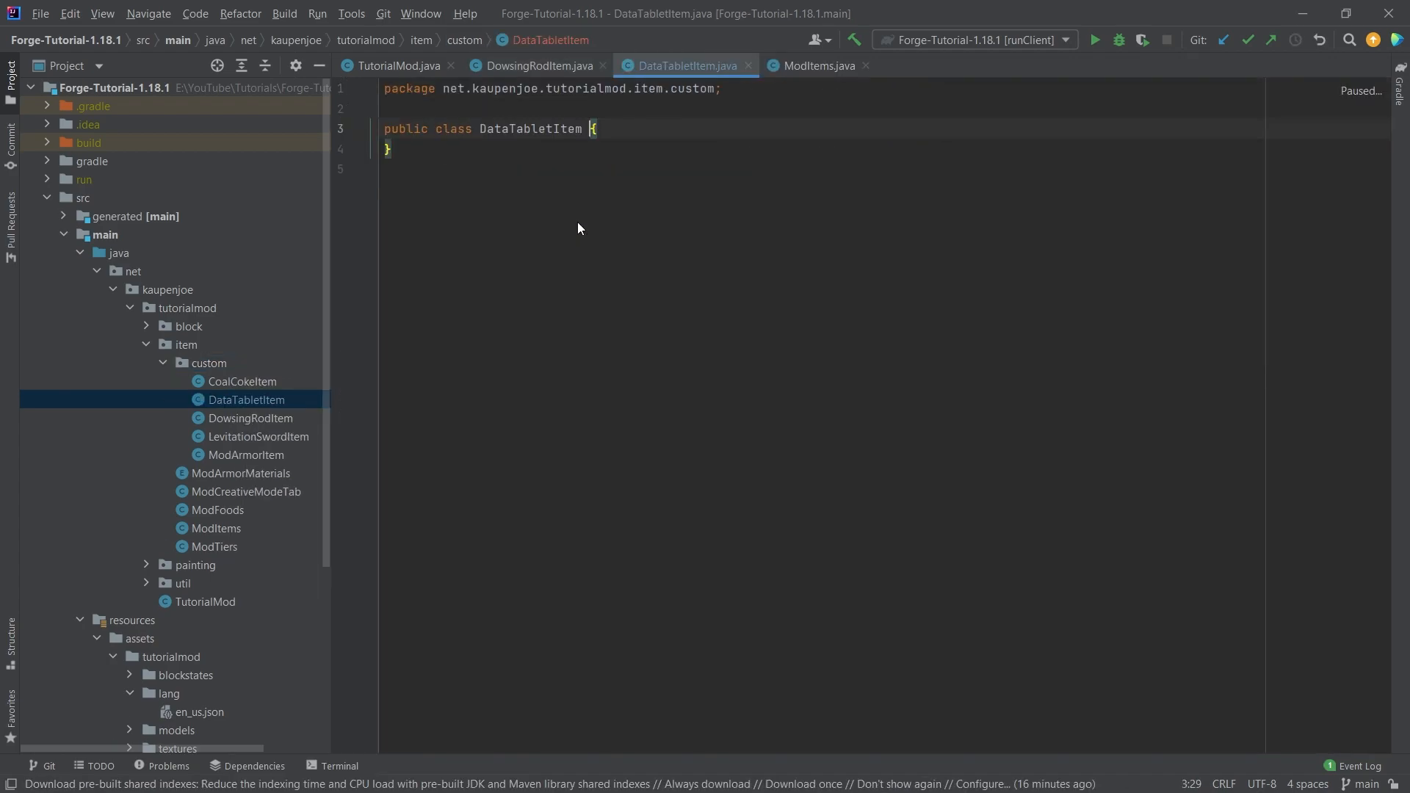
text(extends Item)
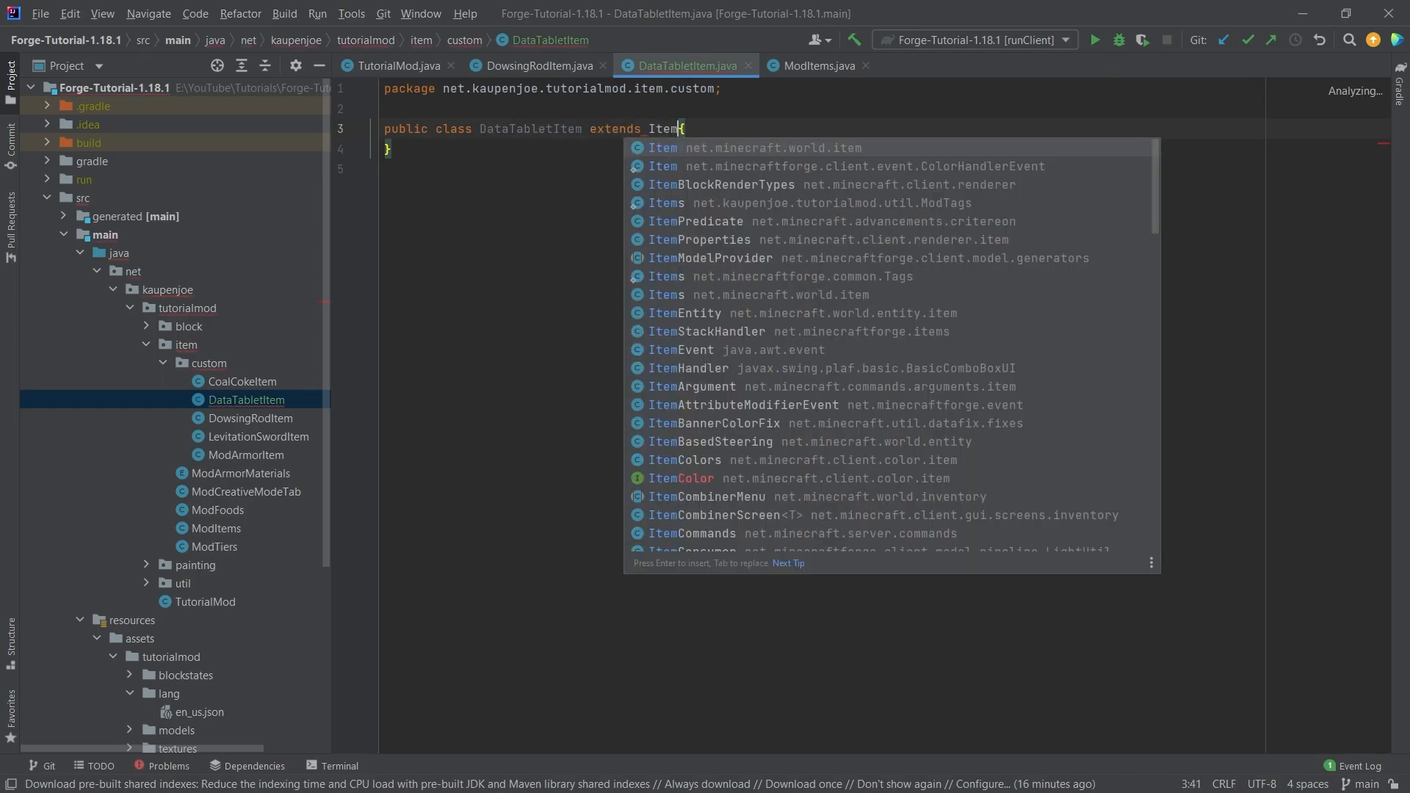
click(661, 148)
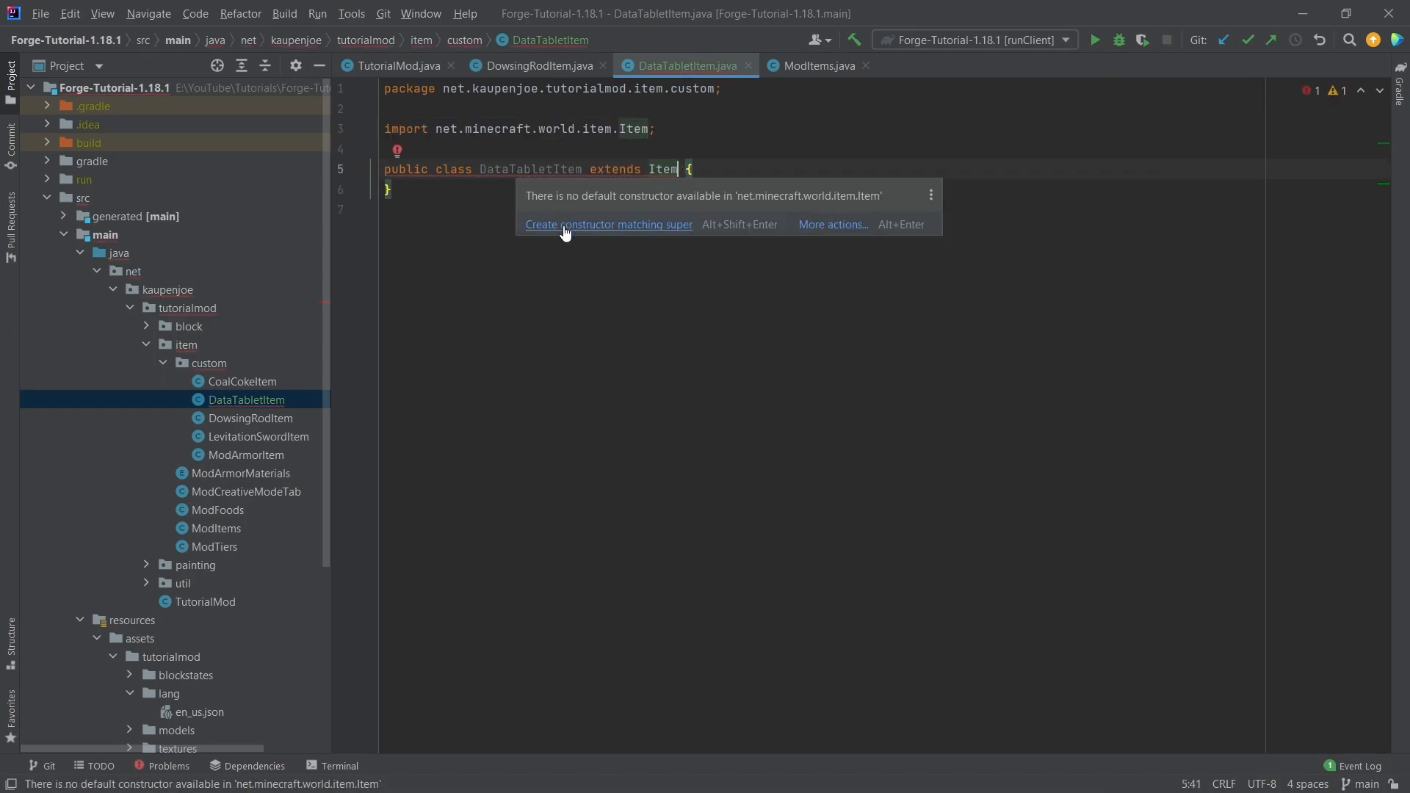
click(609, 225)
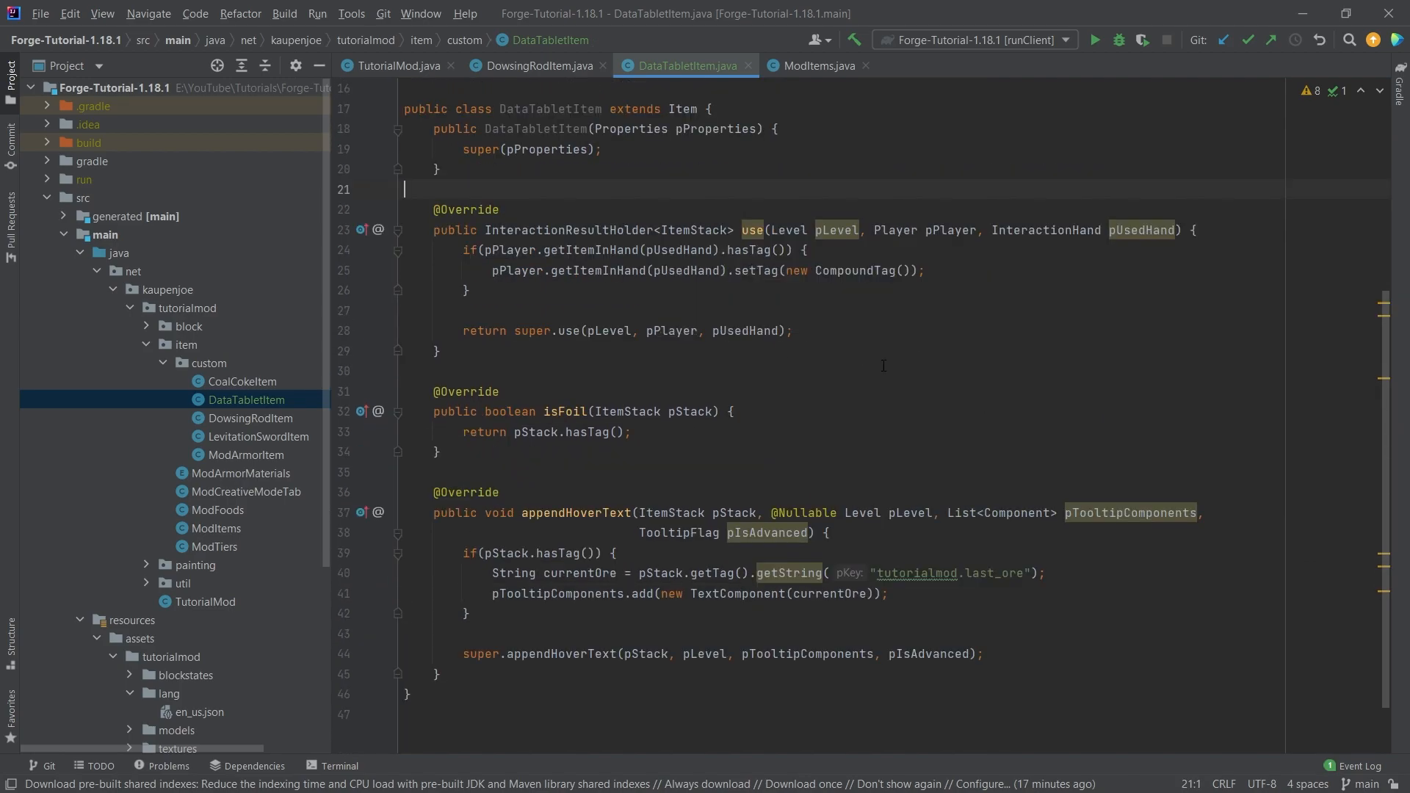
scroll(down, 3)
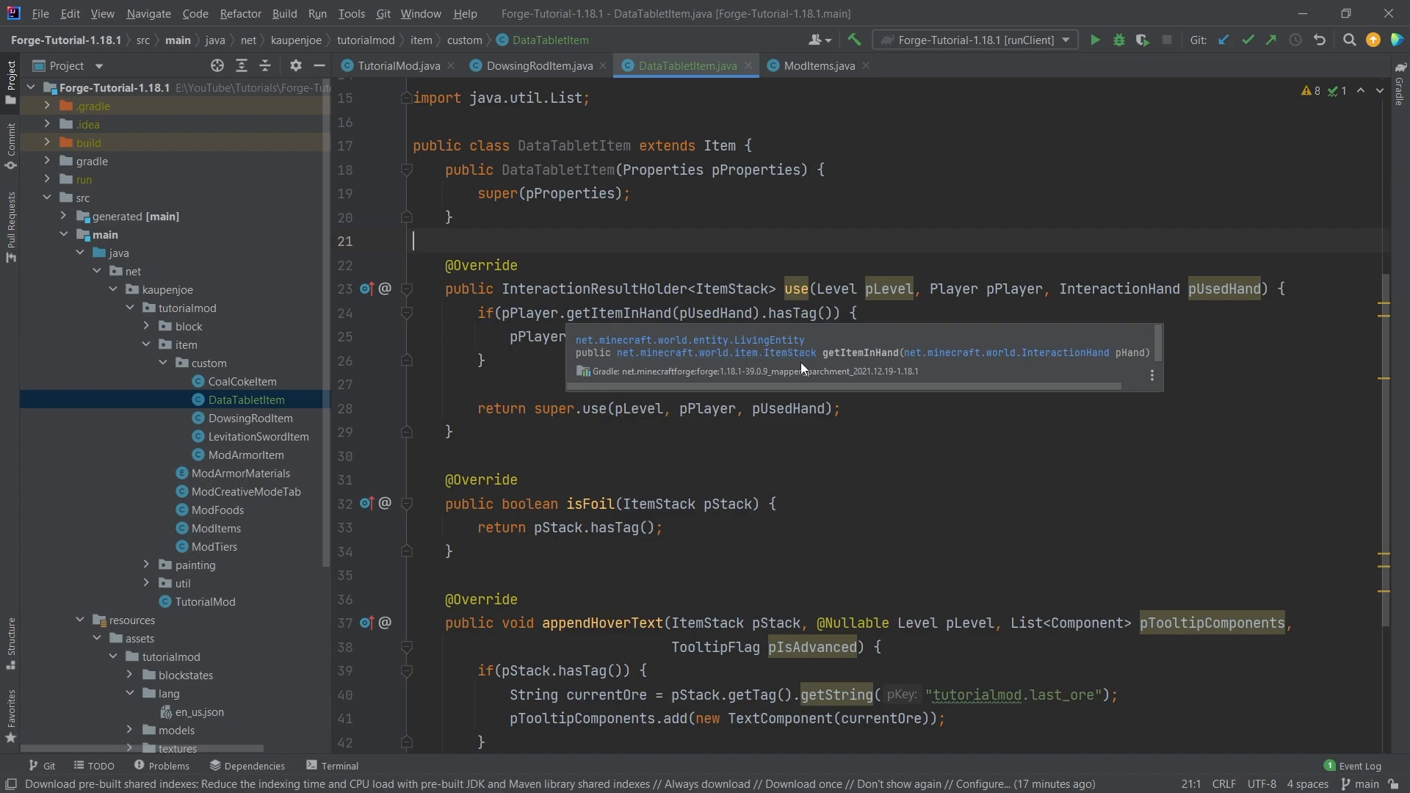
text(pPlayer.getItemInHand(pUsedHand).setTag(new CompoundTag());)
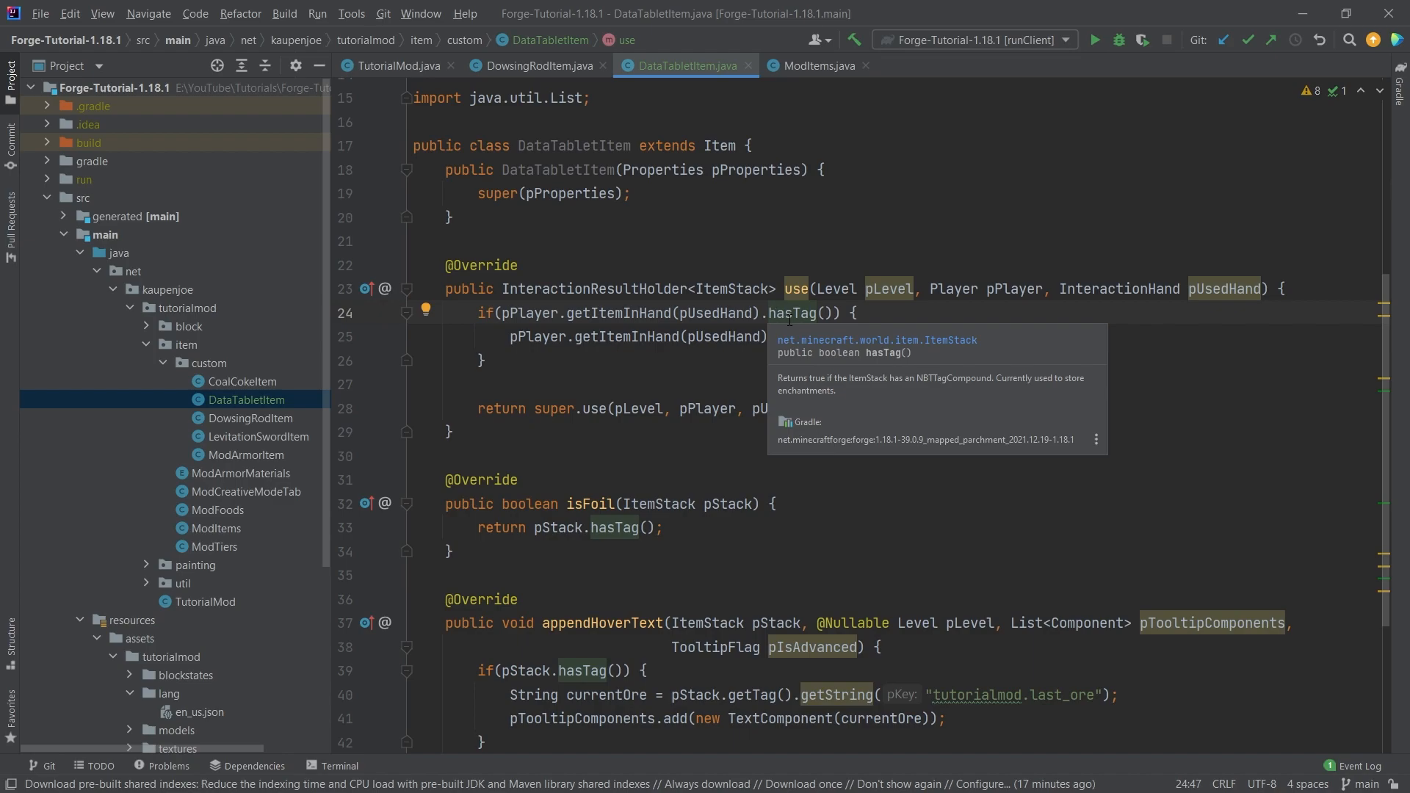
mouse_move(800, 389)
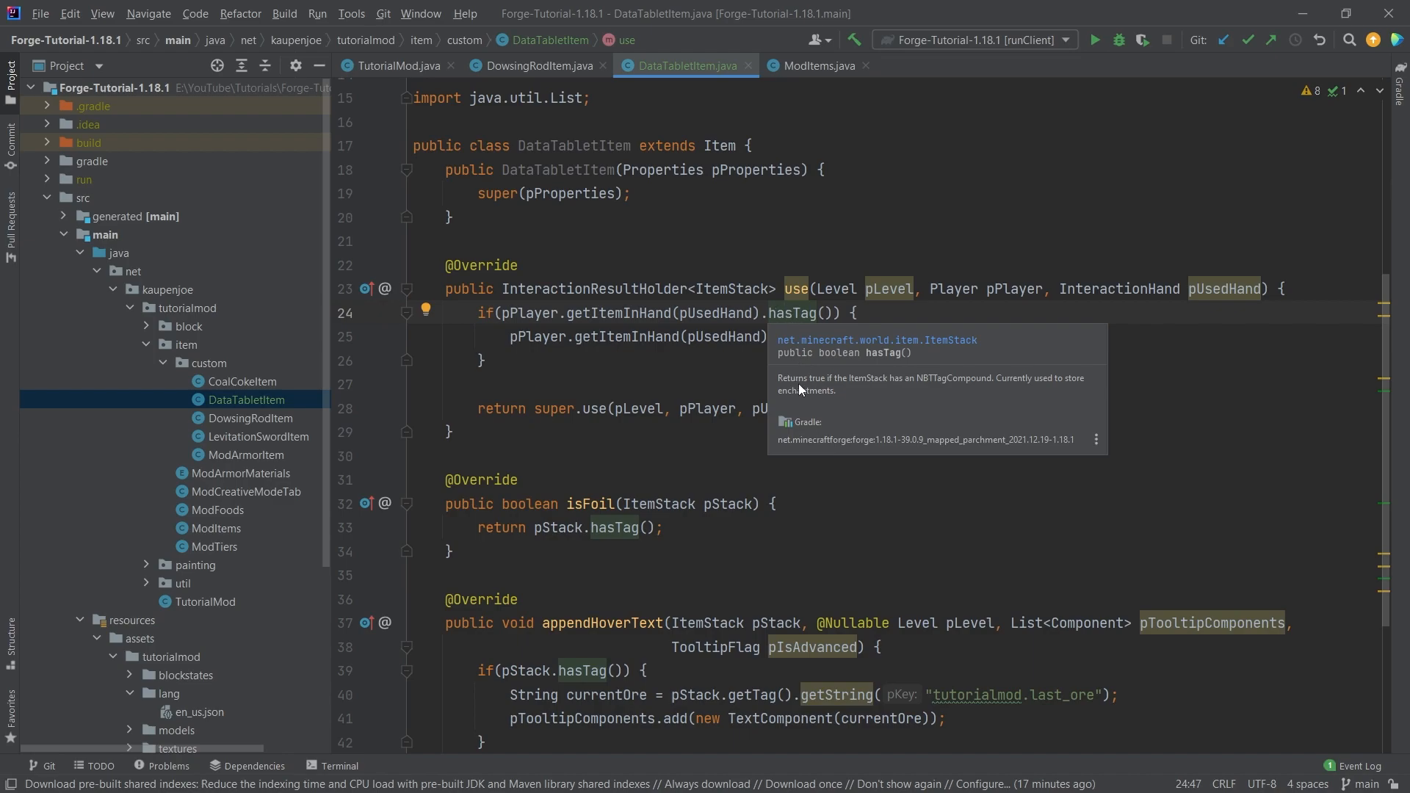
mouse_move(944, 390)
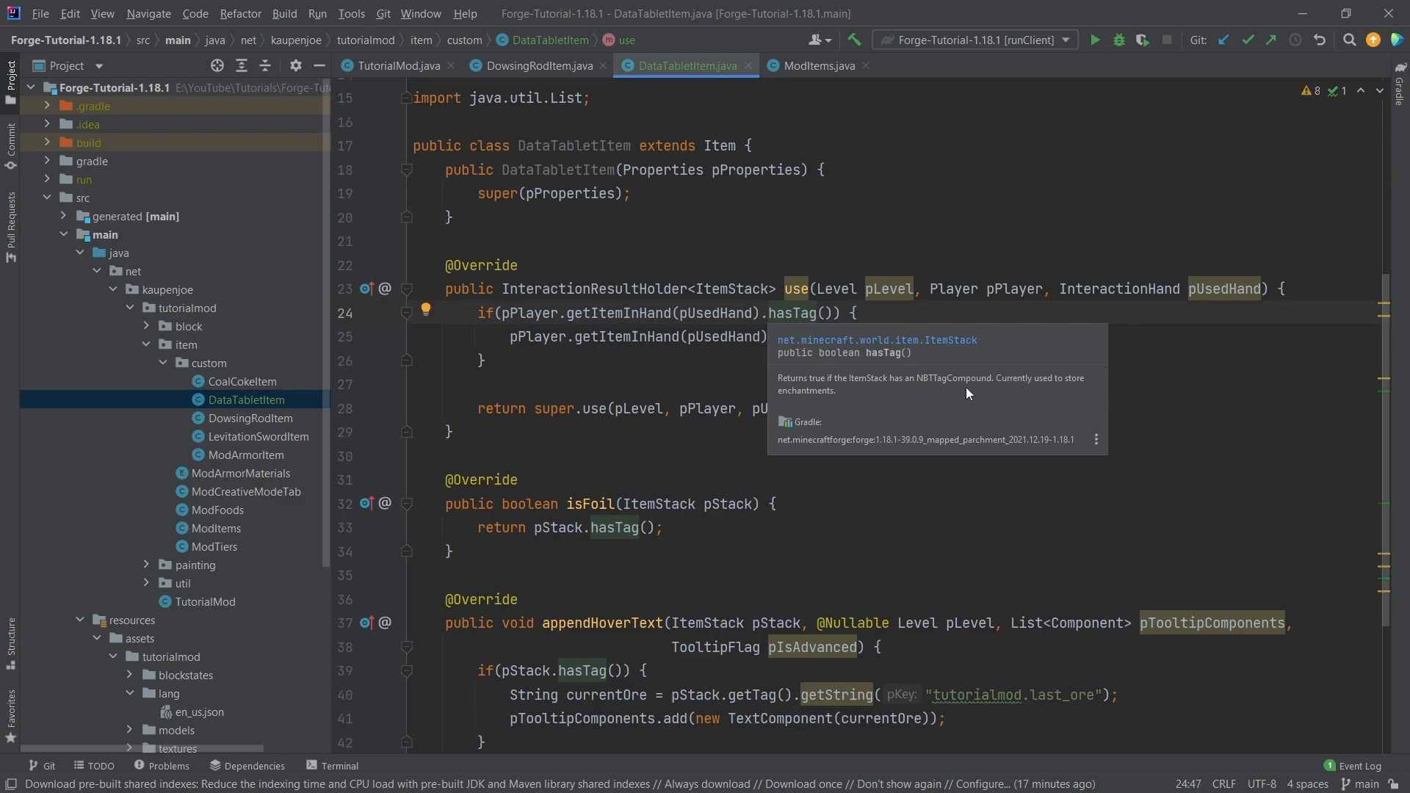
mouse_move(813, 398)
text(.setTag(new CompoundTag());)
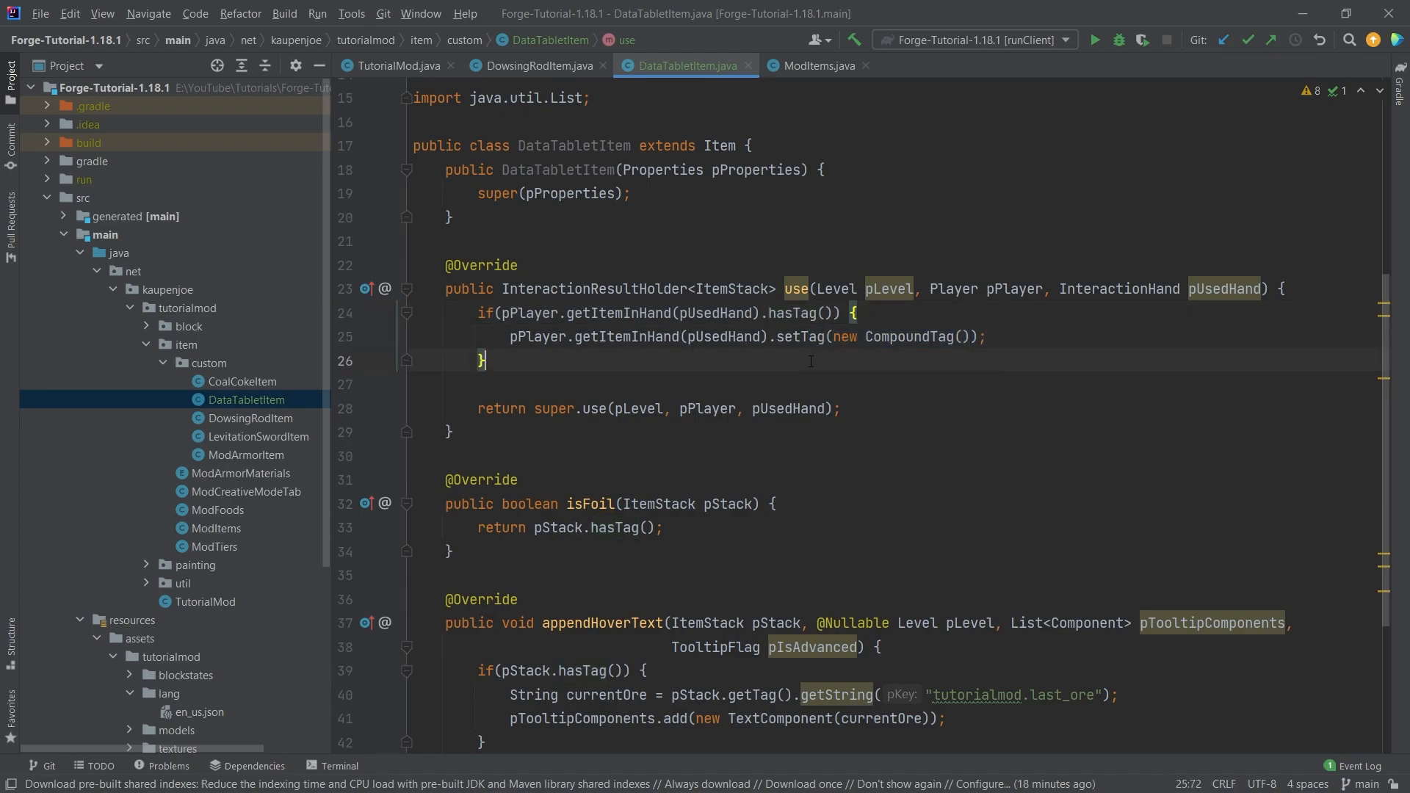
click(717, 384)
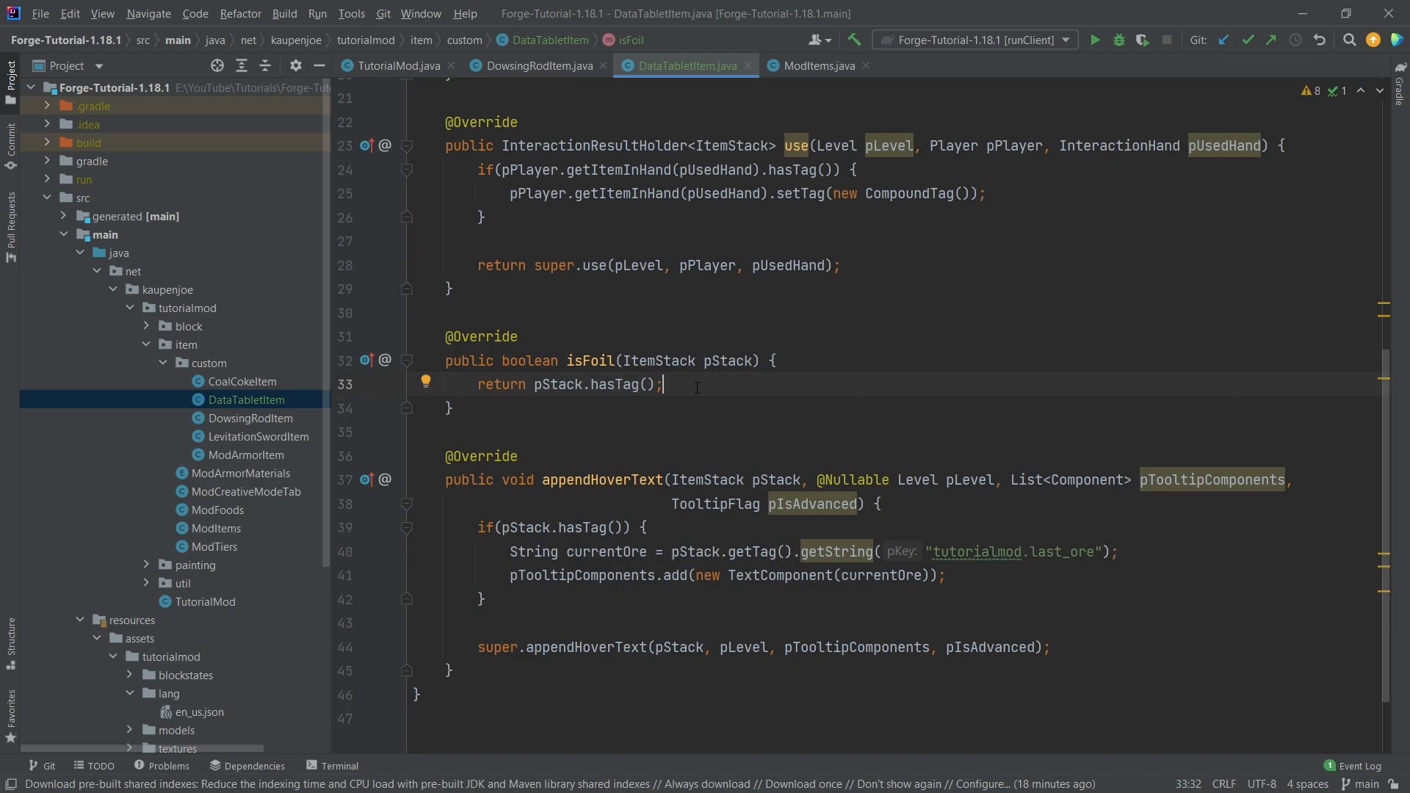
Step: Review DataTabletItem's appendHoverText tooltip code, then duplicate the MAGIC_DUST registration in ModItems
click(593, 480)
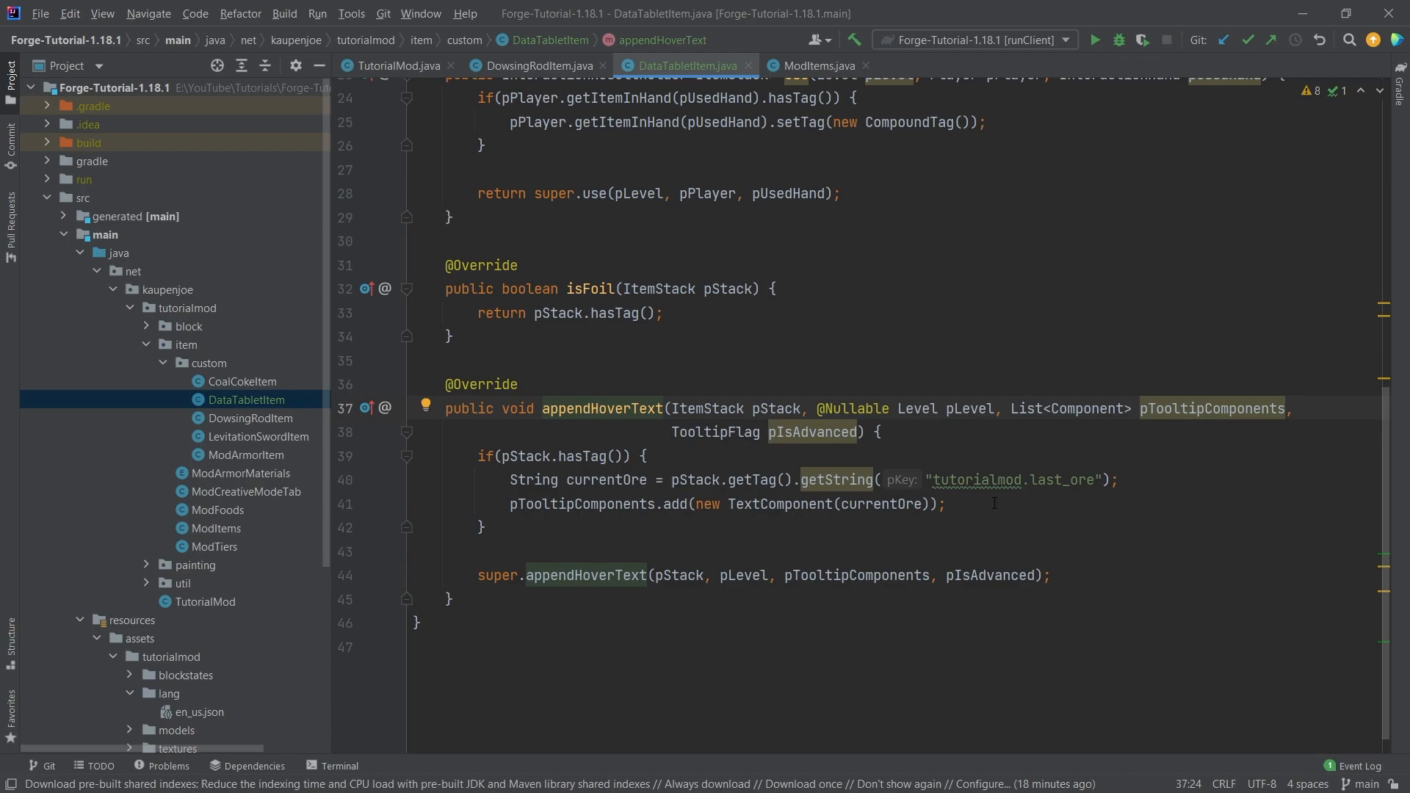
click(564, 456)
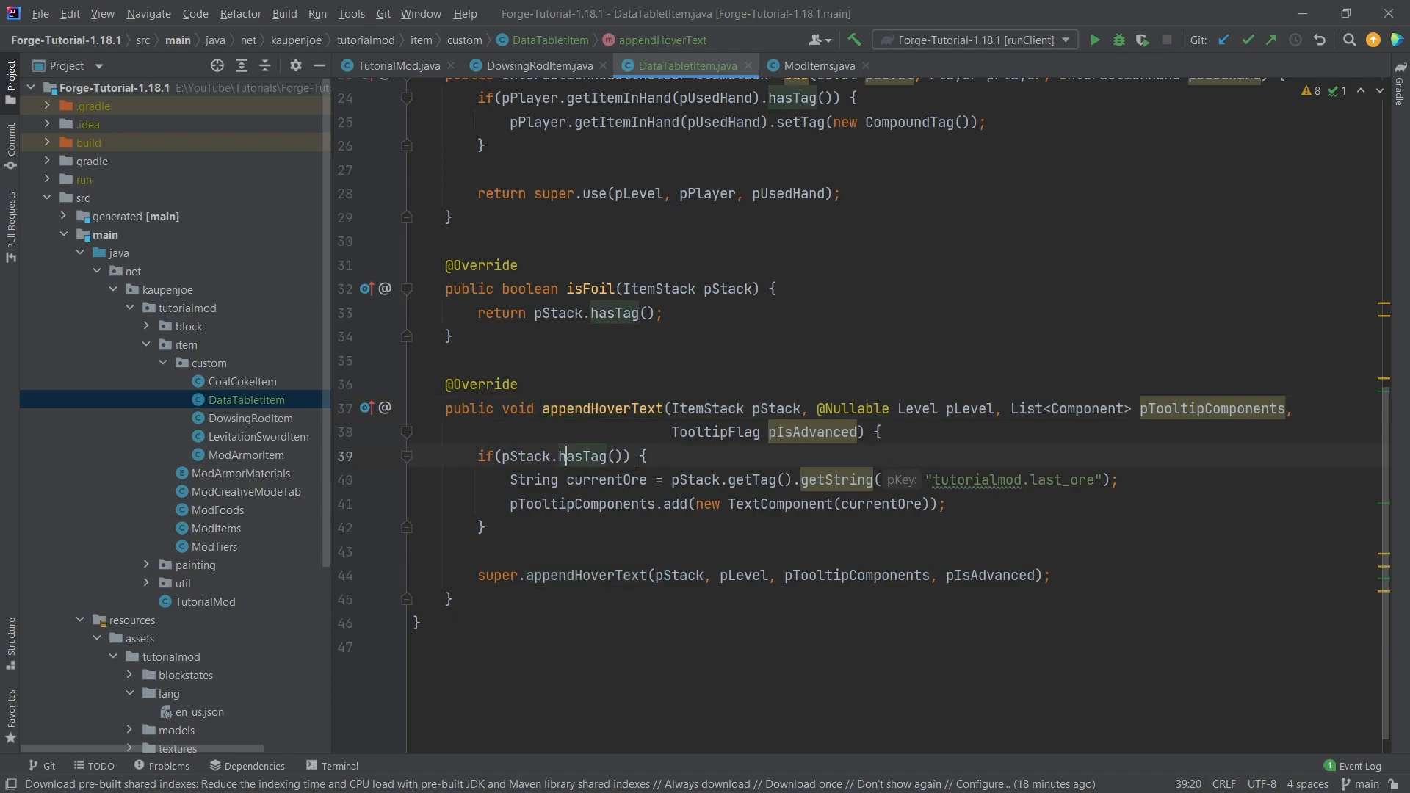
double_click(583, 456)
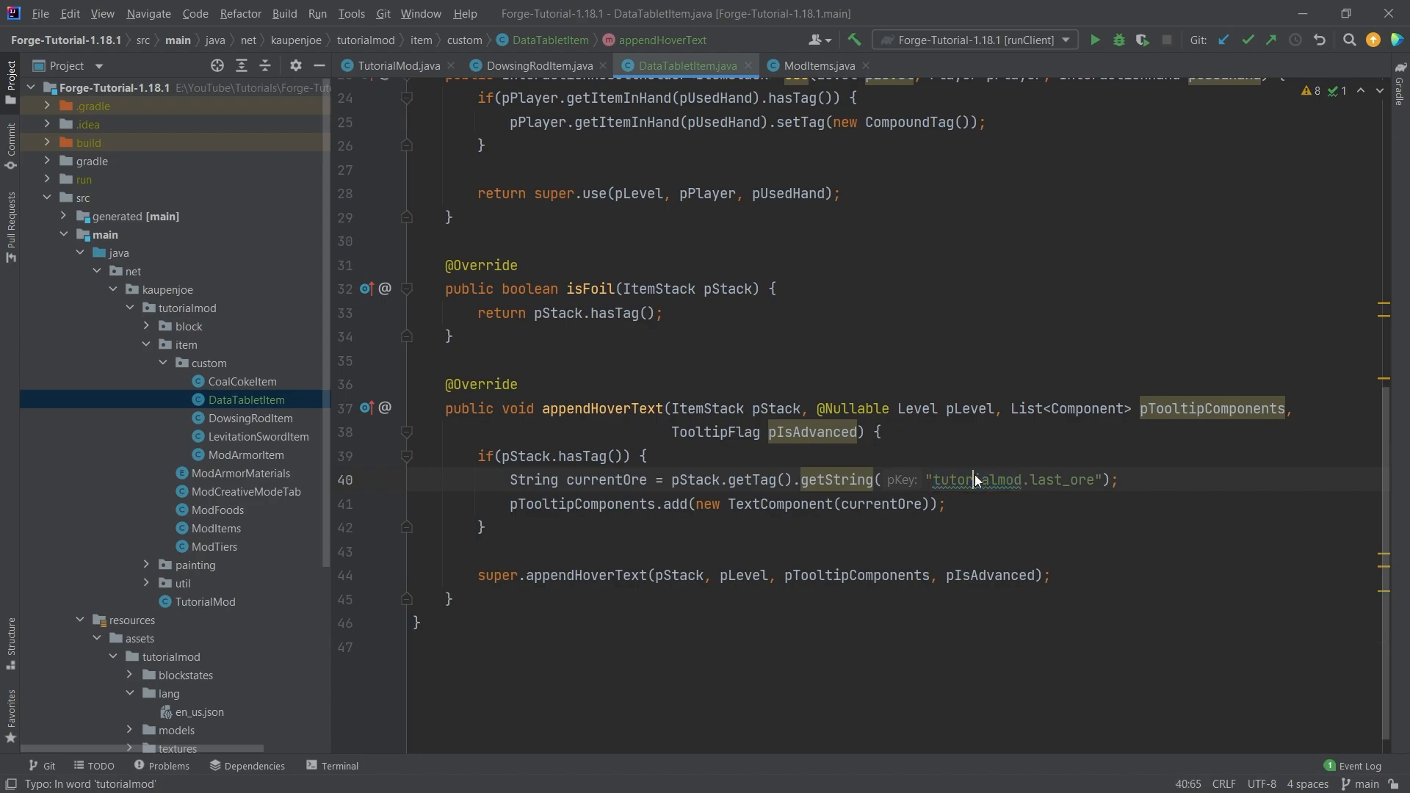
double_click(974, 480)
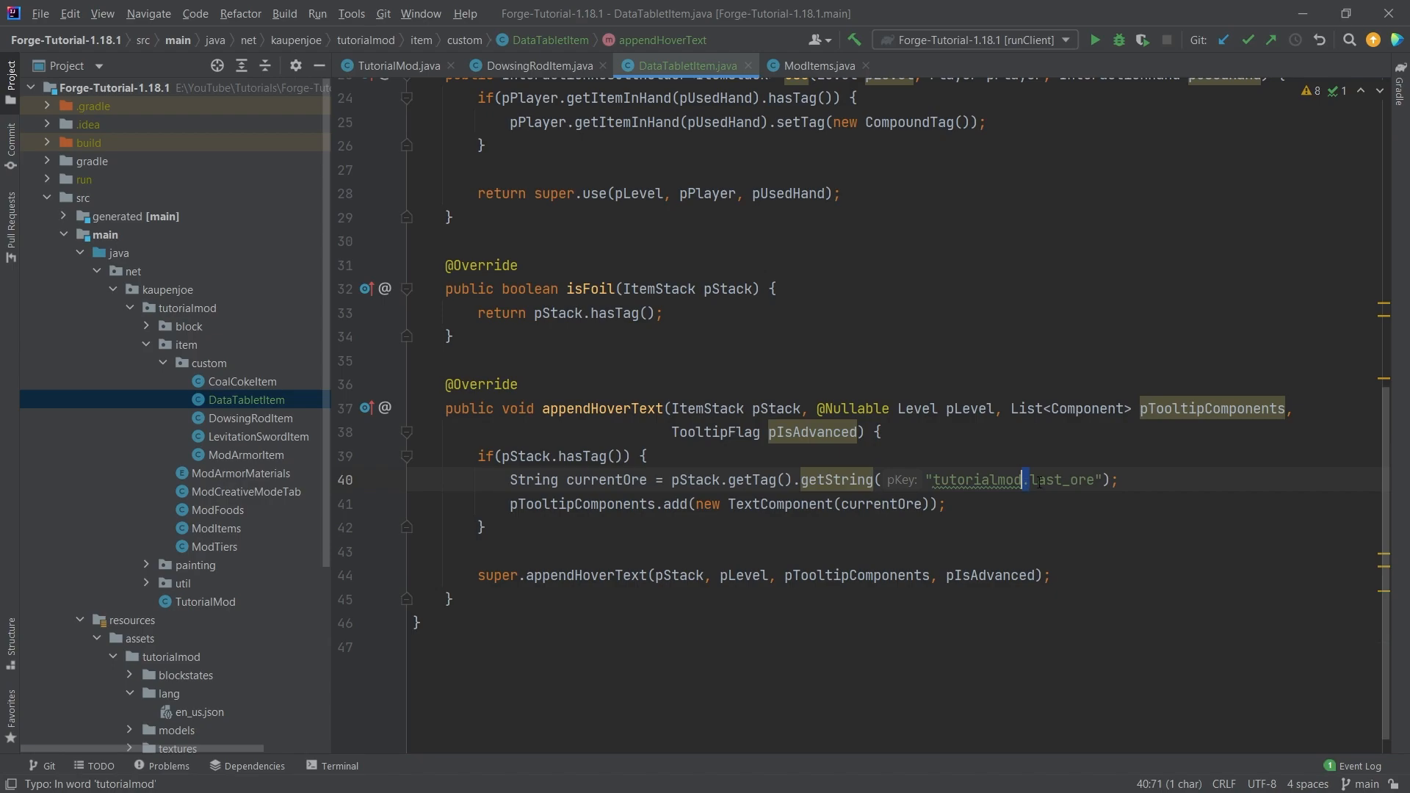
click(1118, 479)
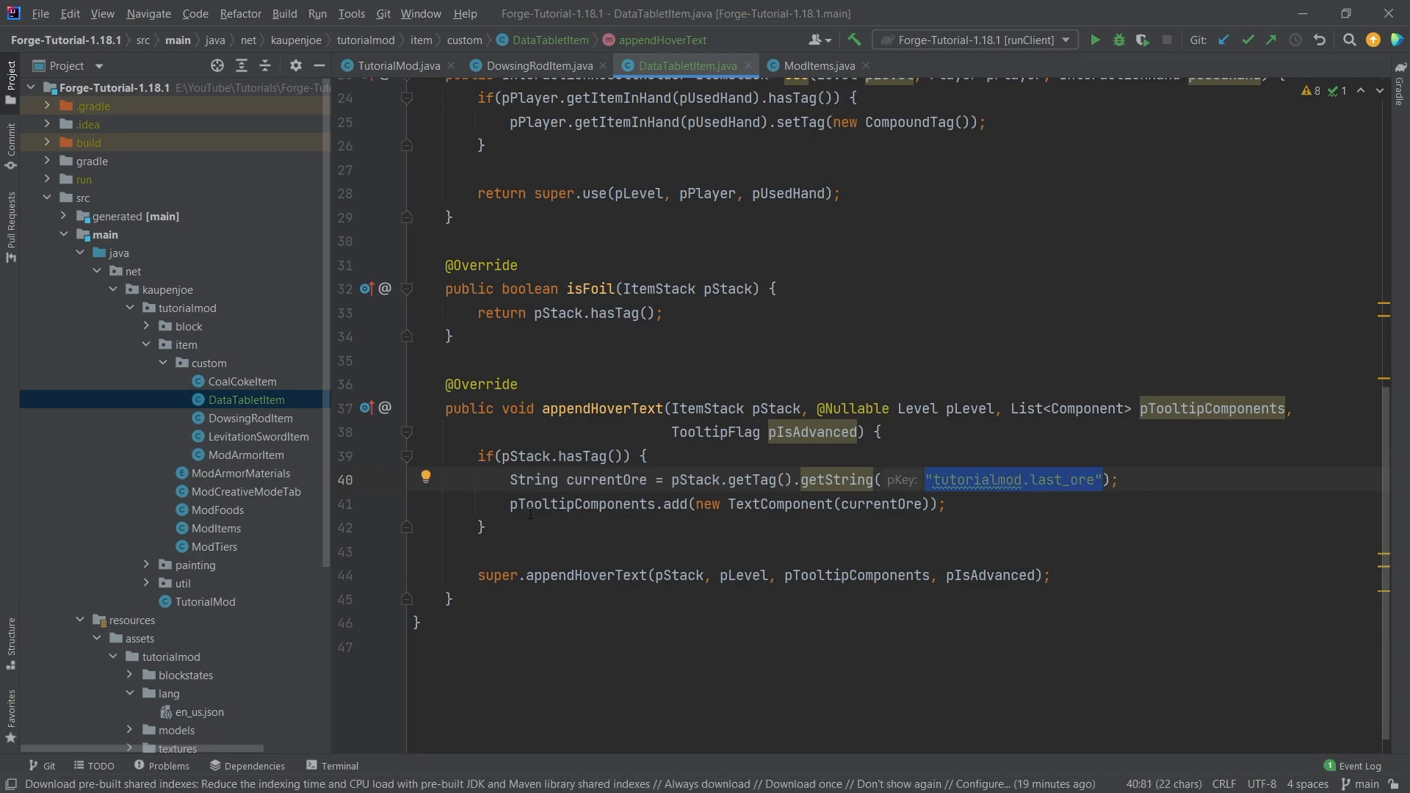
click(581, 504)
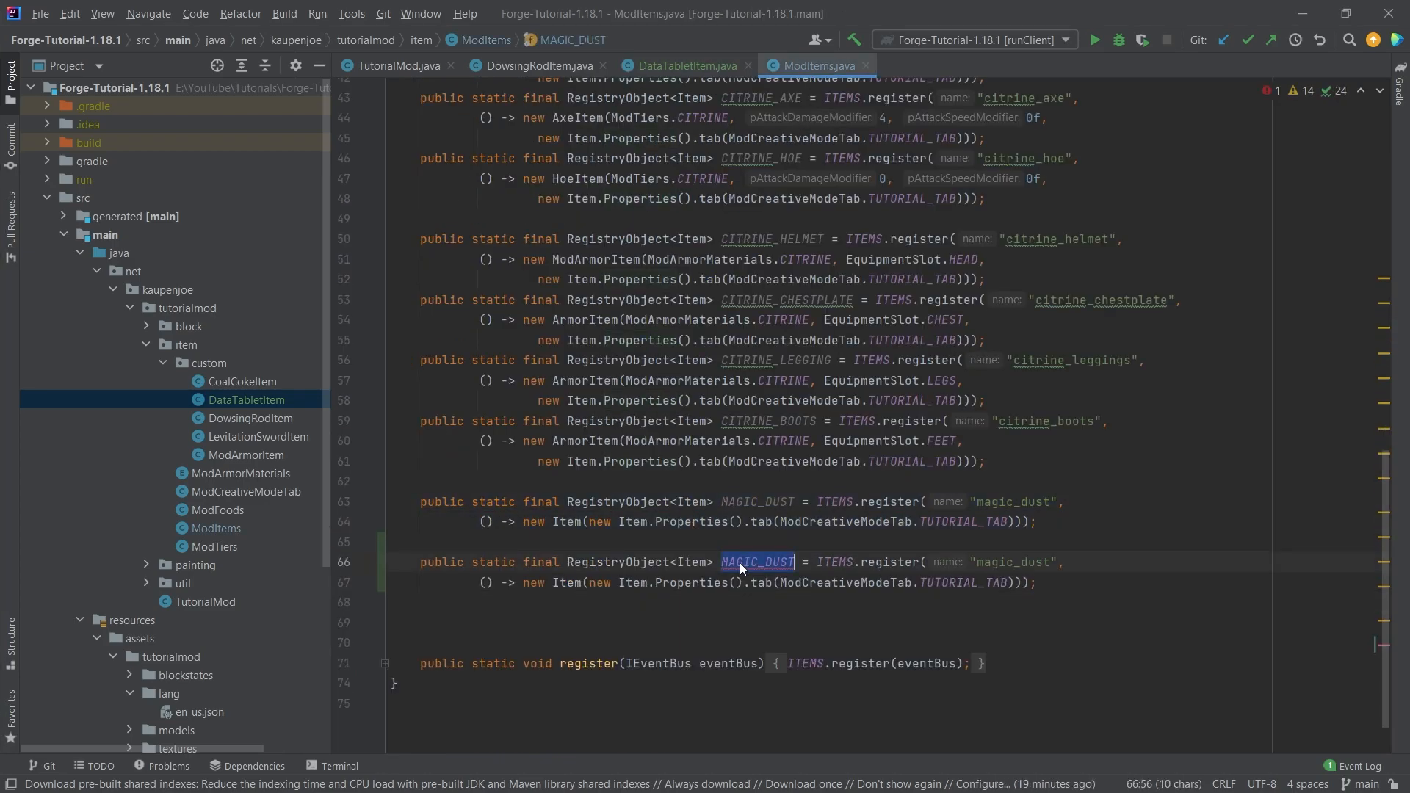
Step: Turn the copy into DATA_TABLET, registering 'data_tablet' as a DataTabletItem with stacksTo(1)
text(DATA_TABE)
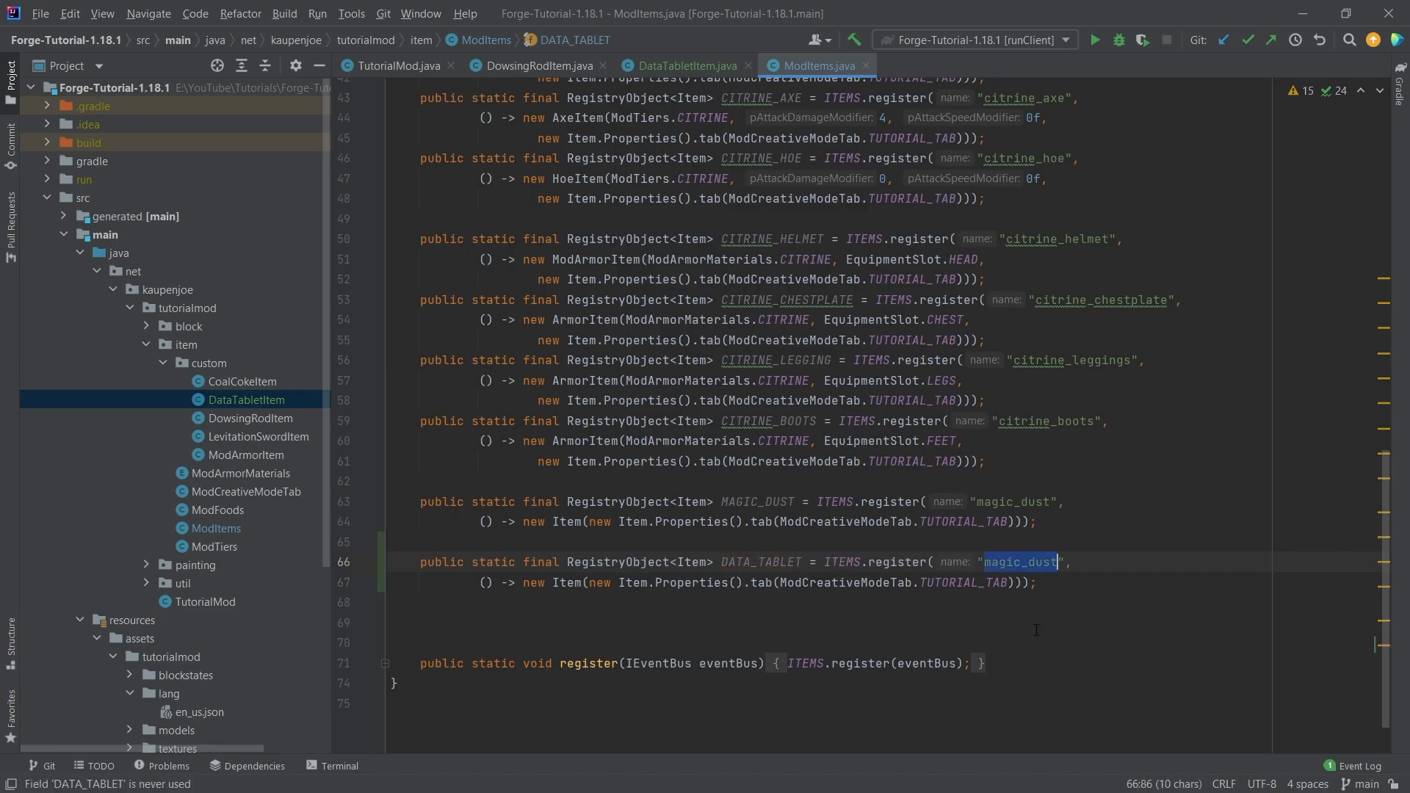
text(data_tablet)
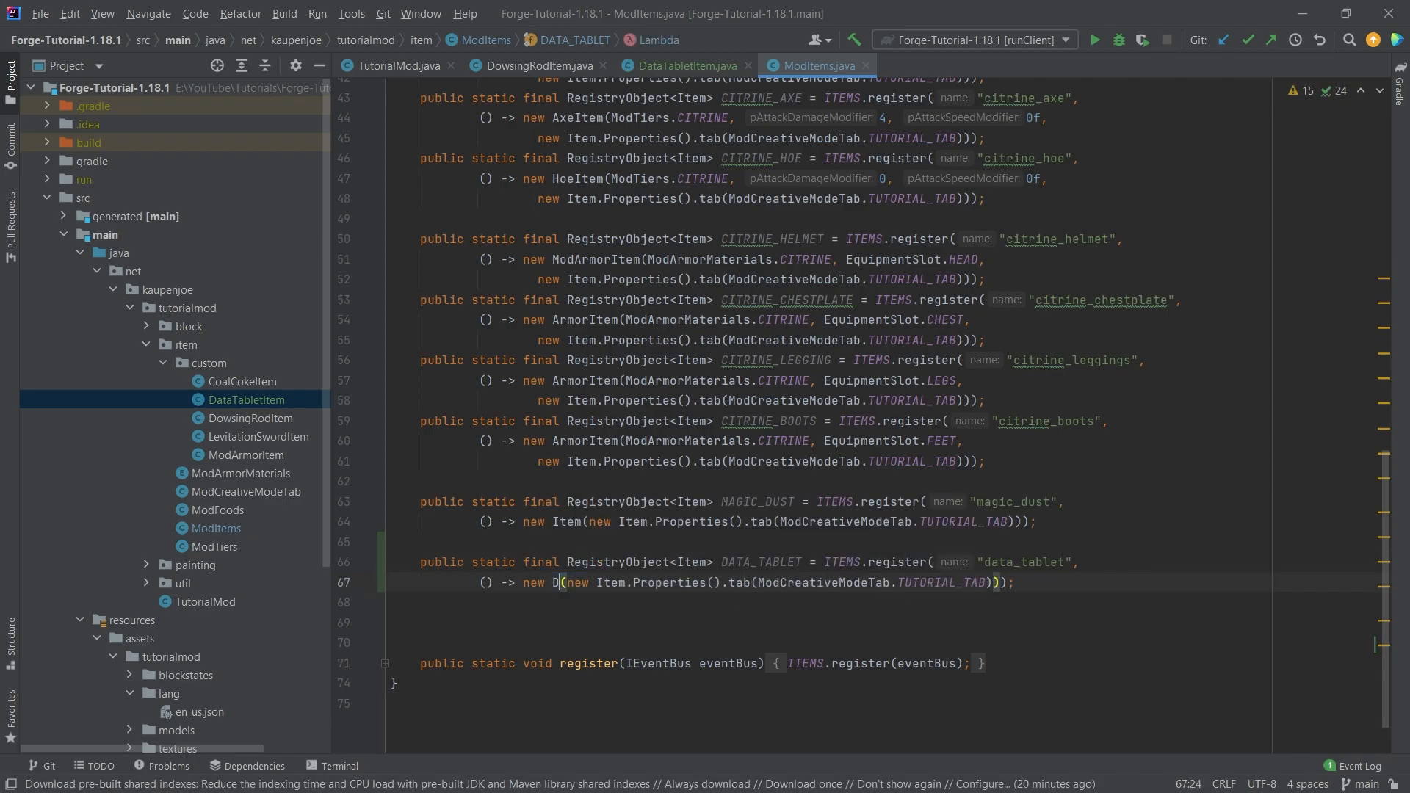
text(DataTabletItem)
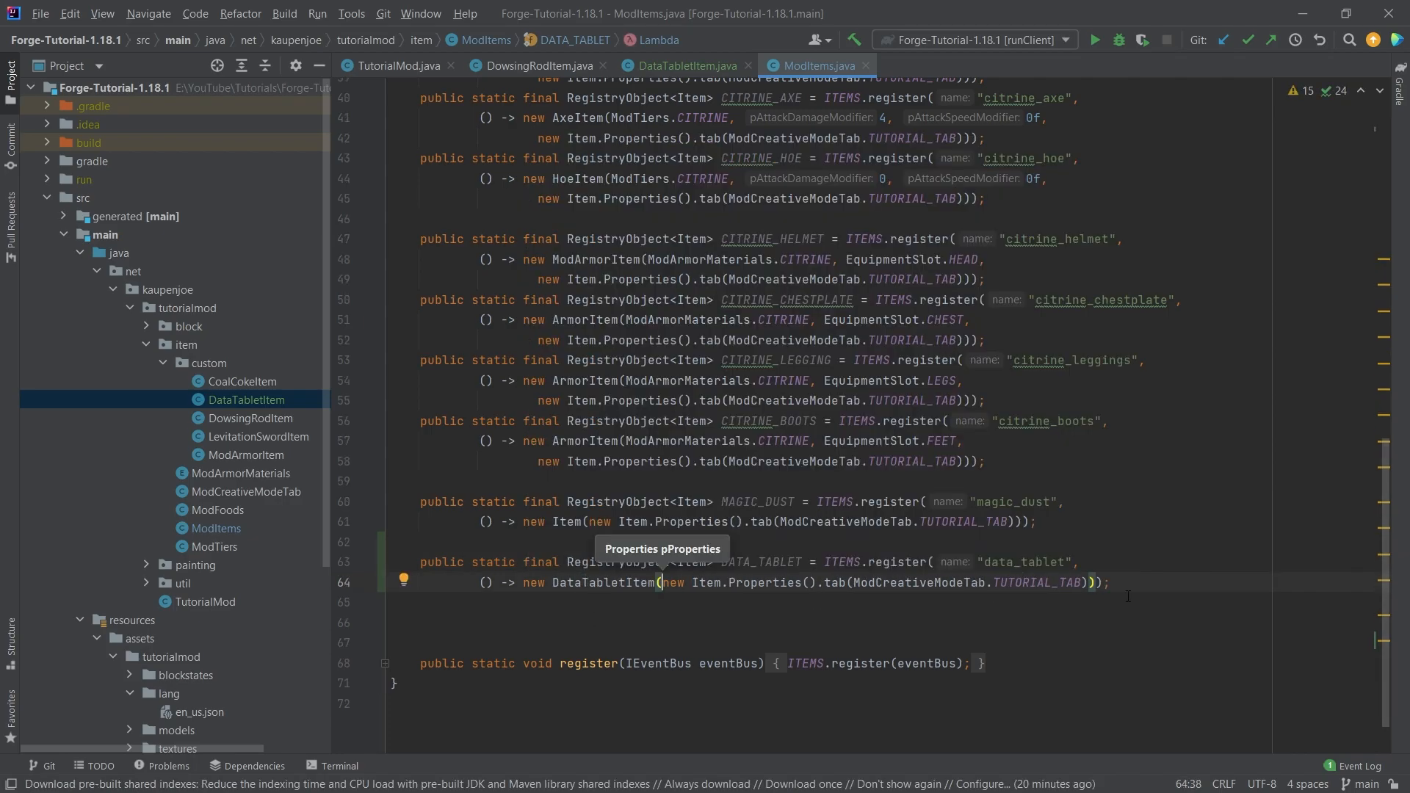
text(.stacksTo(1)
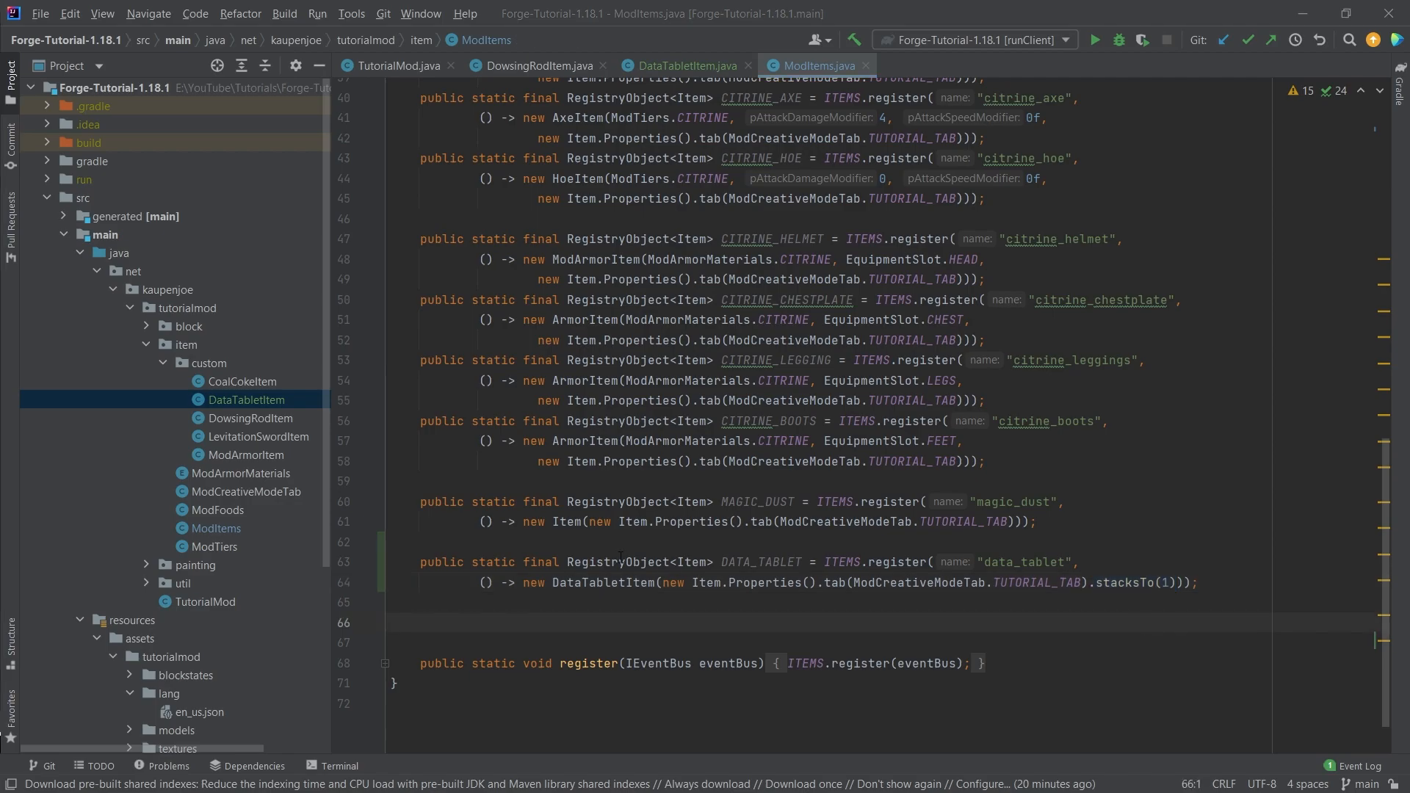
click(536, 64)
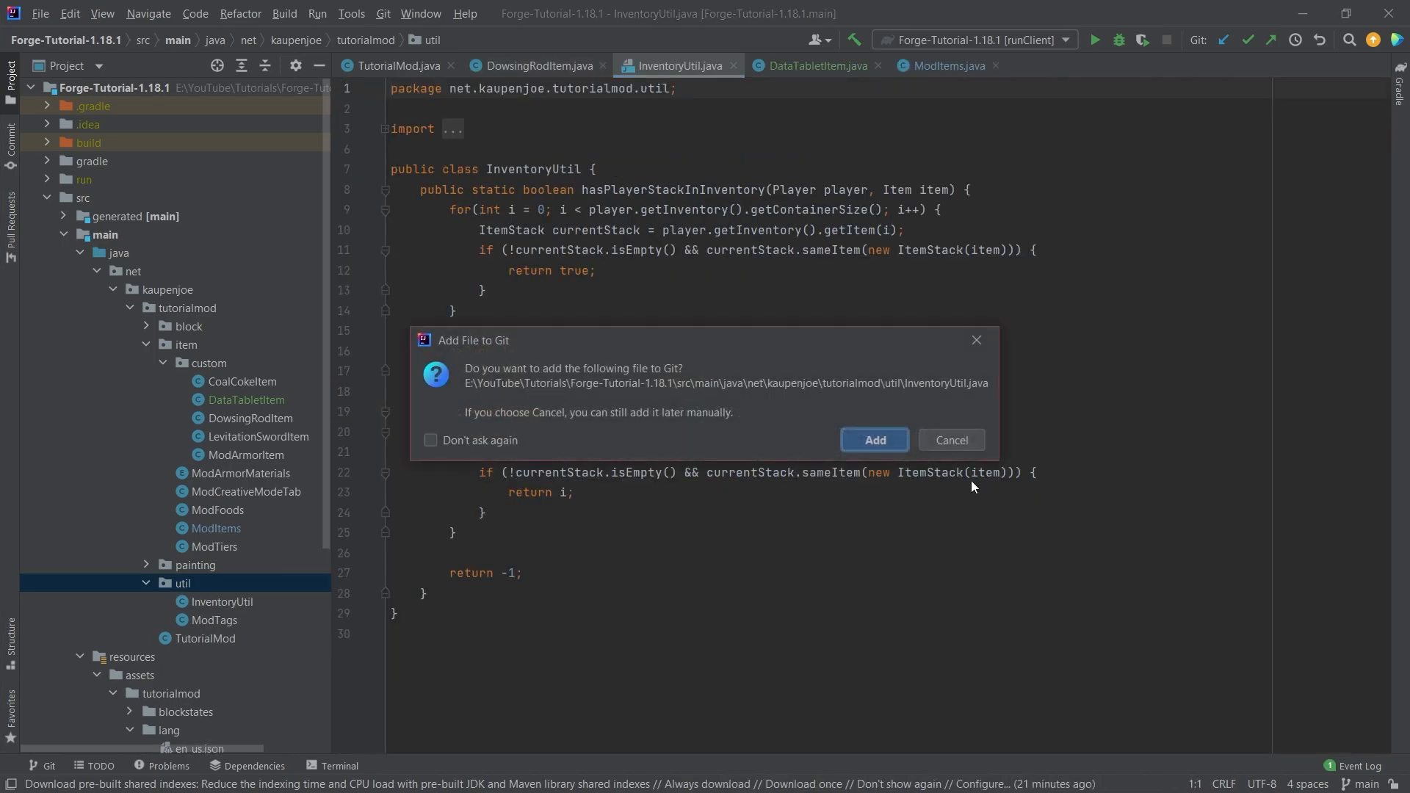
Step: Add InventoryUtil to Git and give it hasPlayerStackInInventory and getFirstInventoryIndex helpers
click(873, 440)
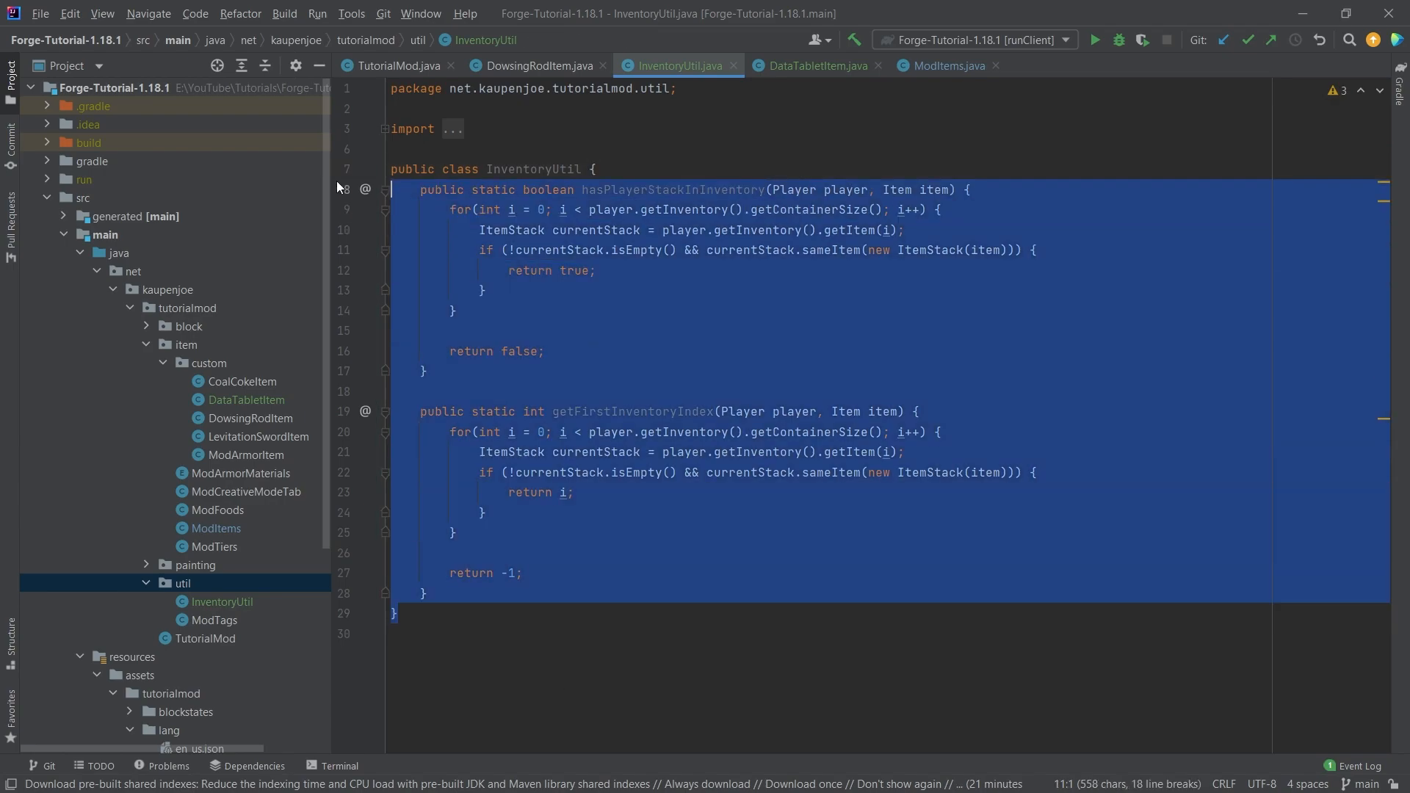
click(676, 452)
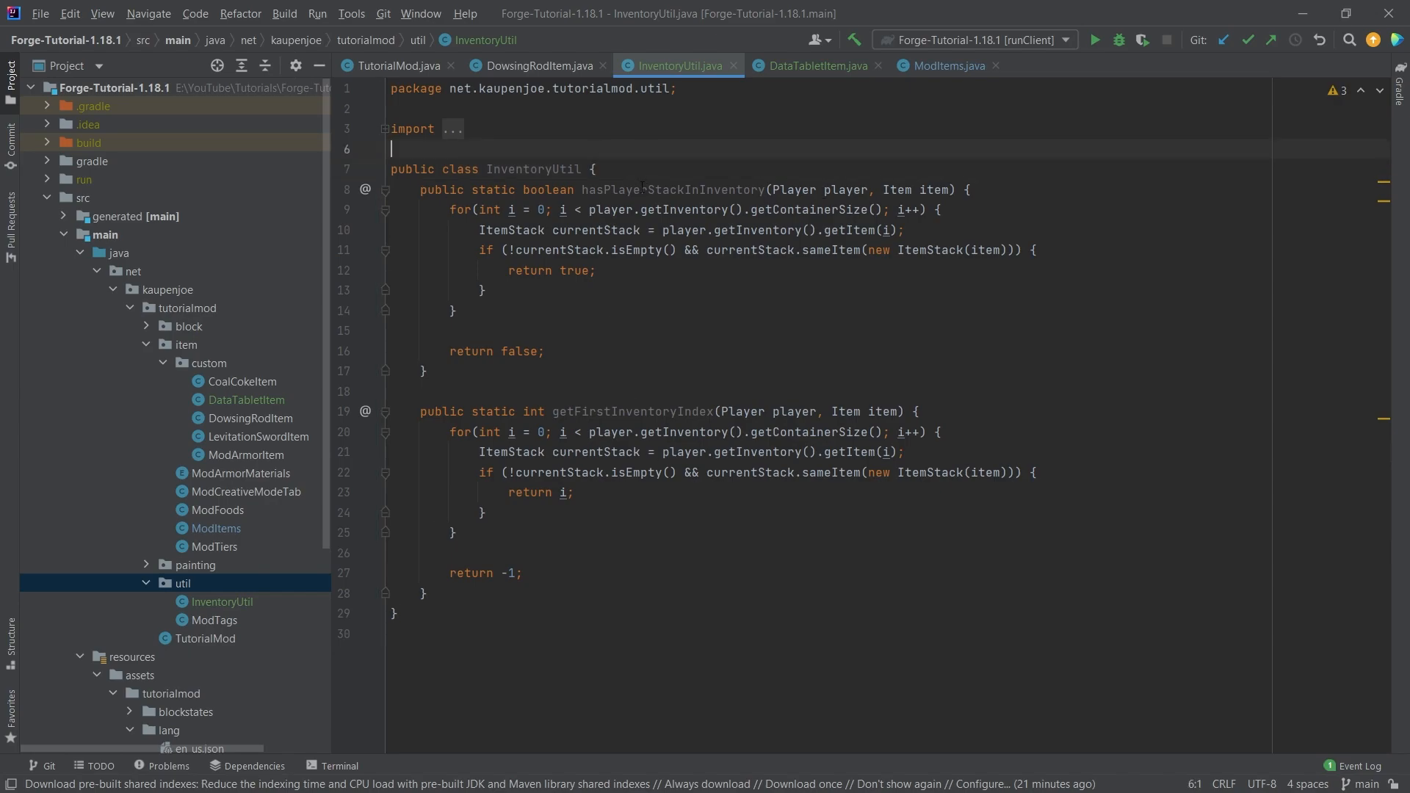
click(639, 190)
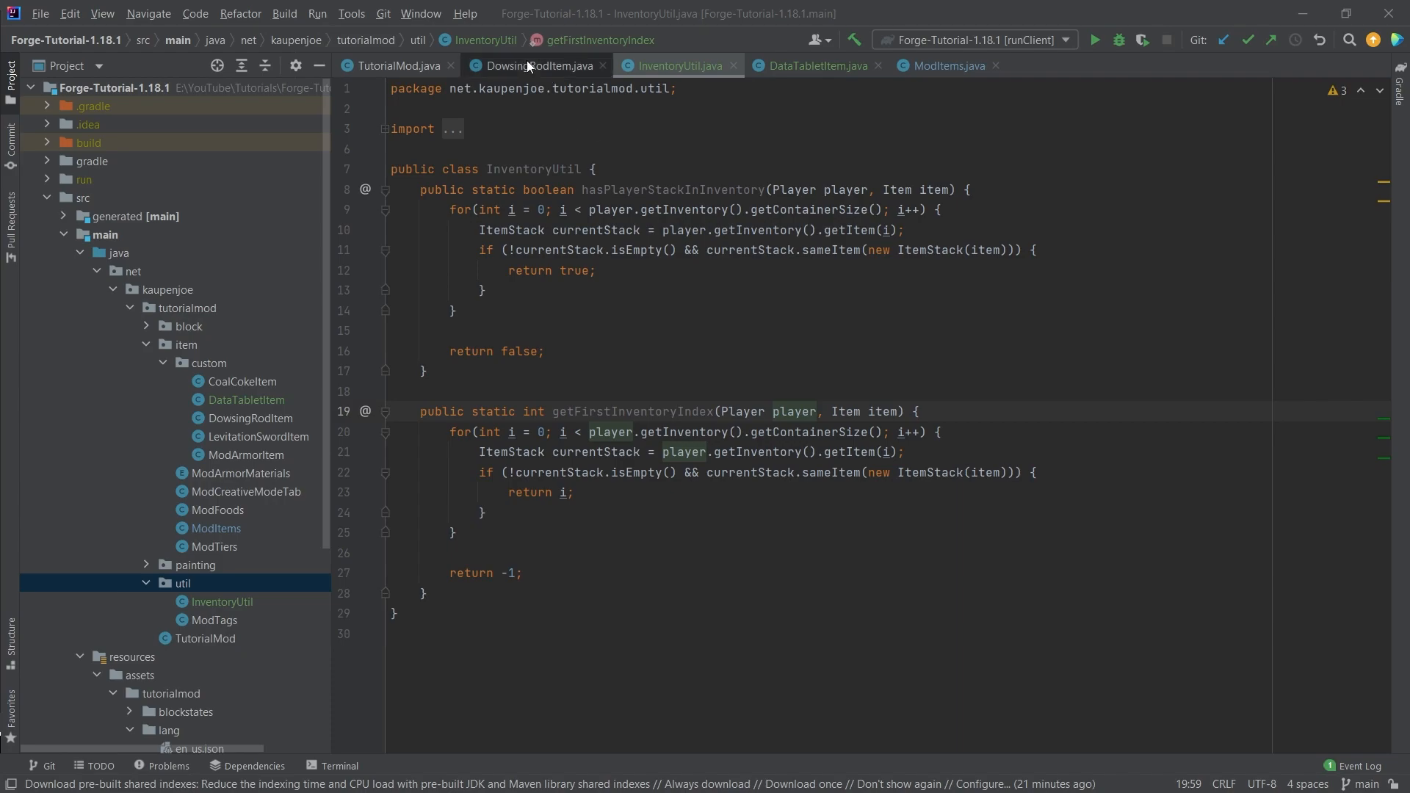
Step: Write addNbtToDataTablet in DowsingRodItem, storing 'Found <ore> at (x, y, z)' under tutorialmod.last_ore
click(536, 65)
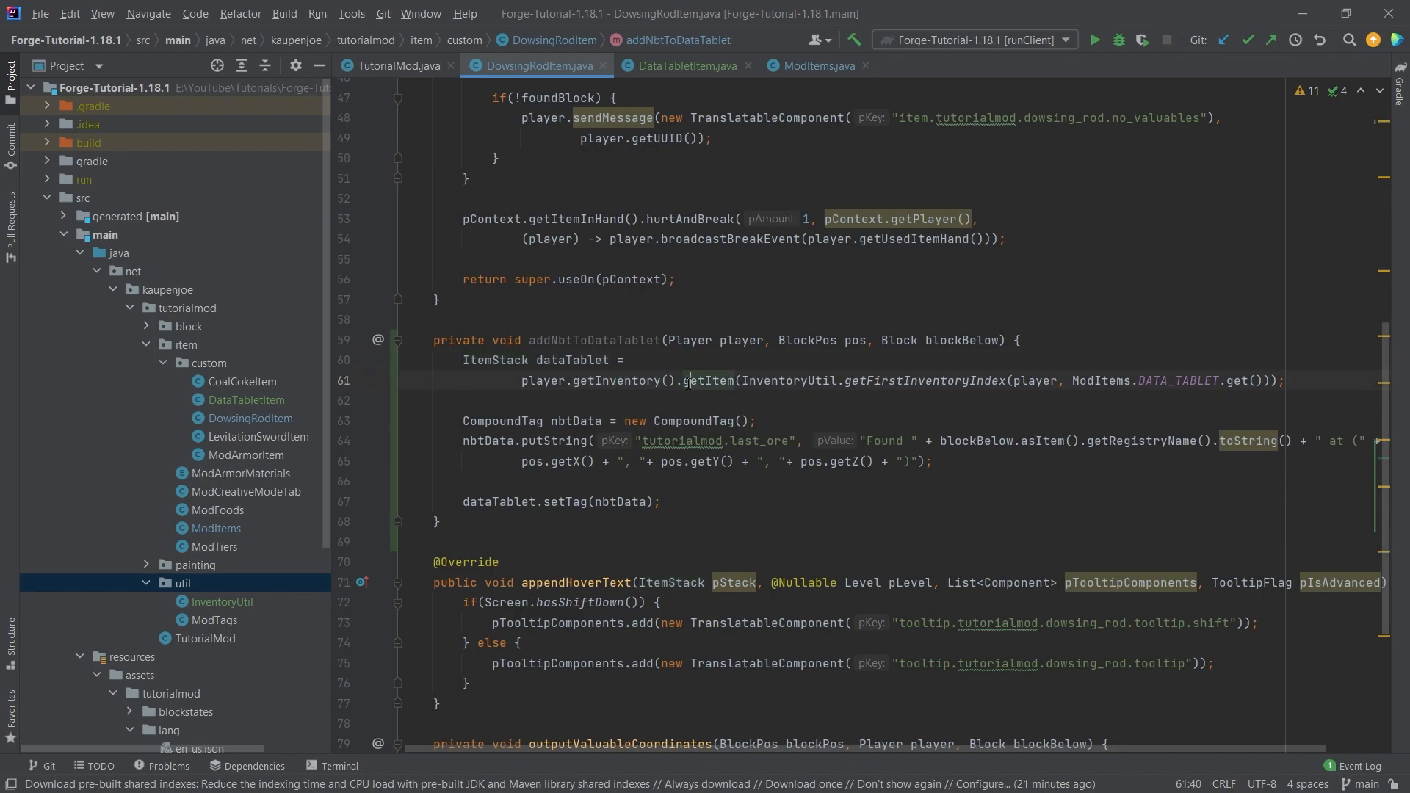
double_click(920, 380)
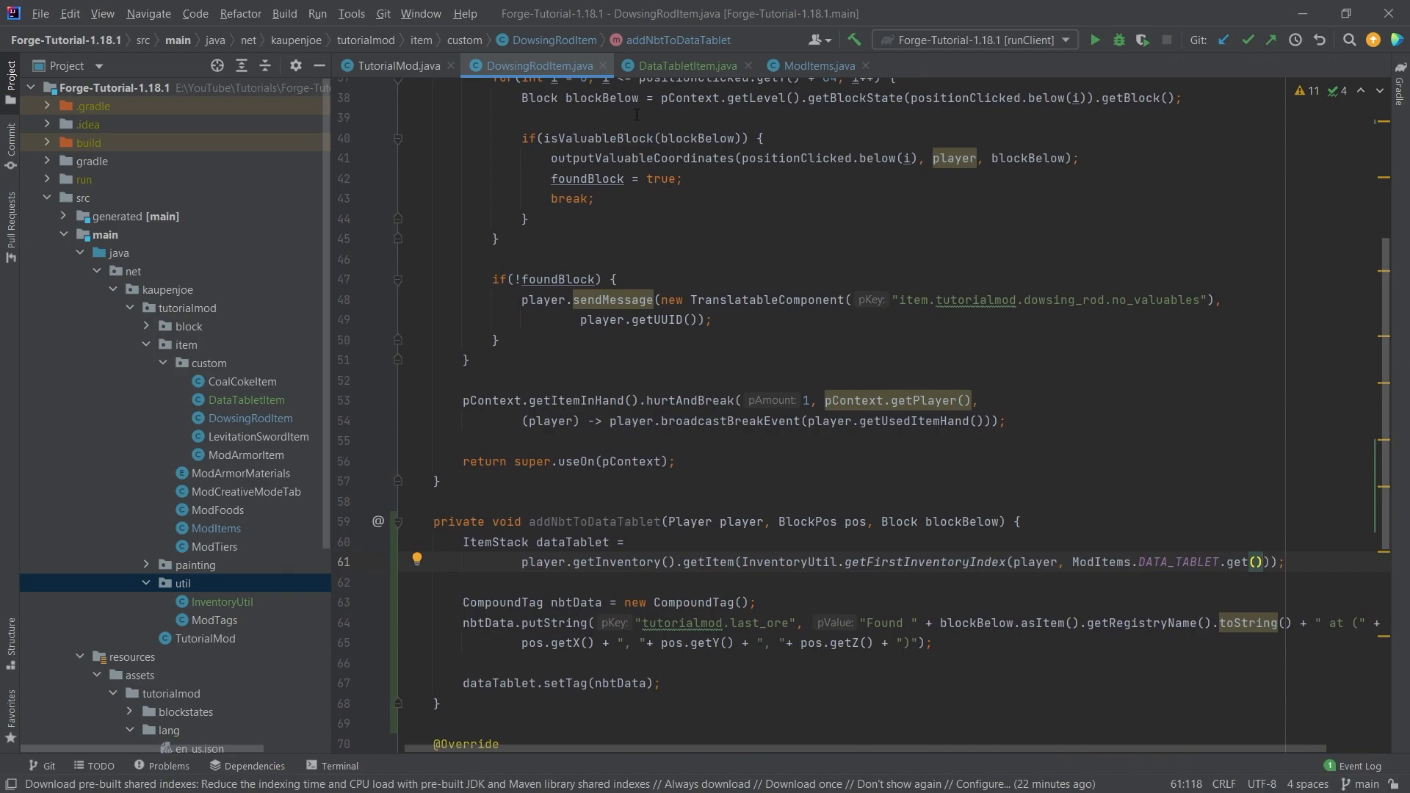
scroll(down, 3)
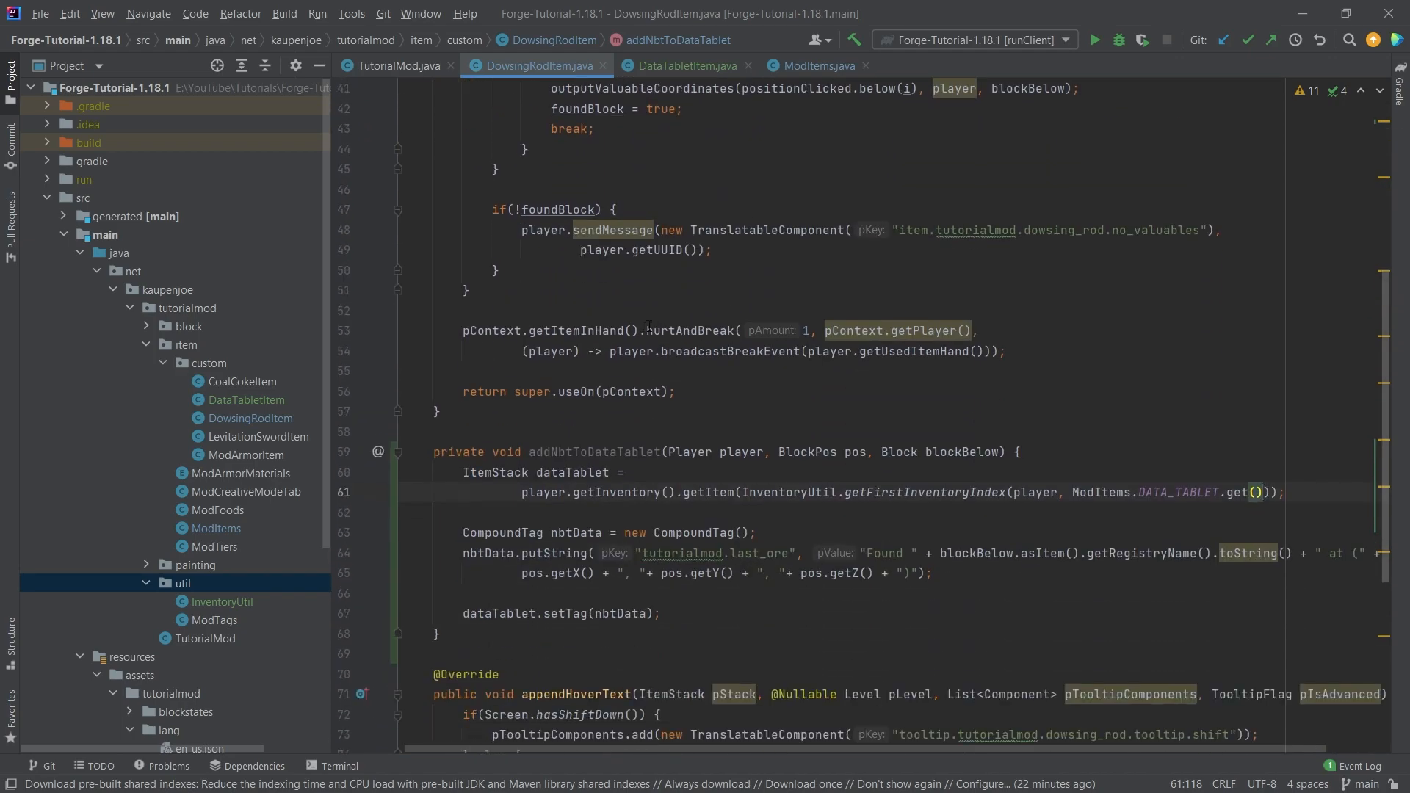
scroll(down, 3)
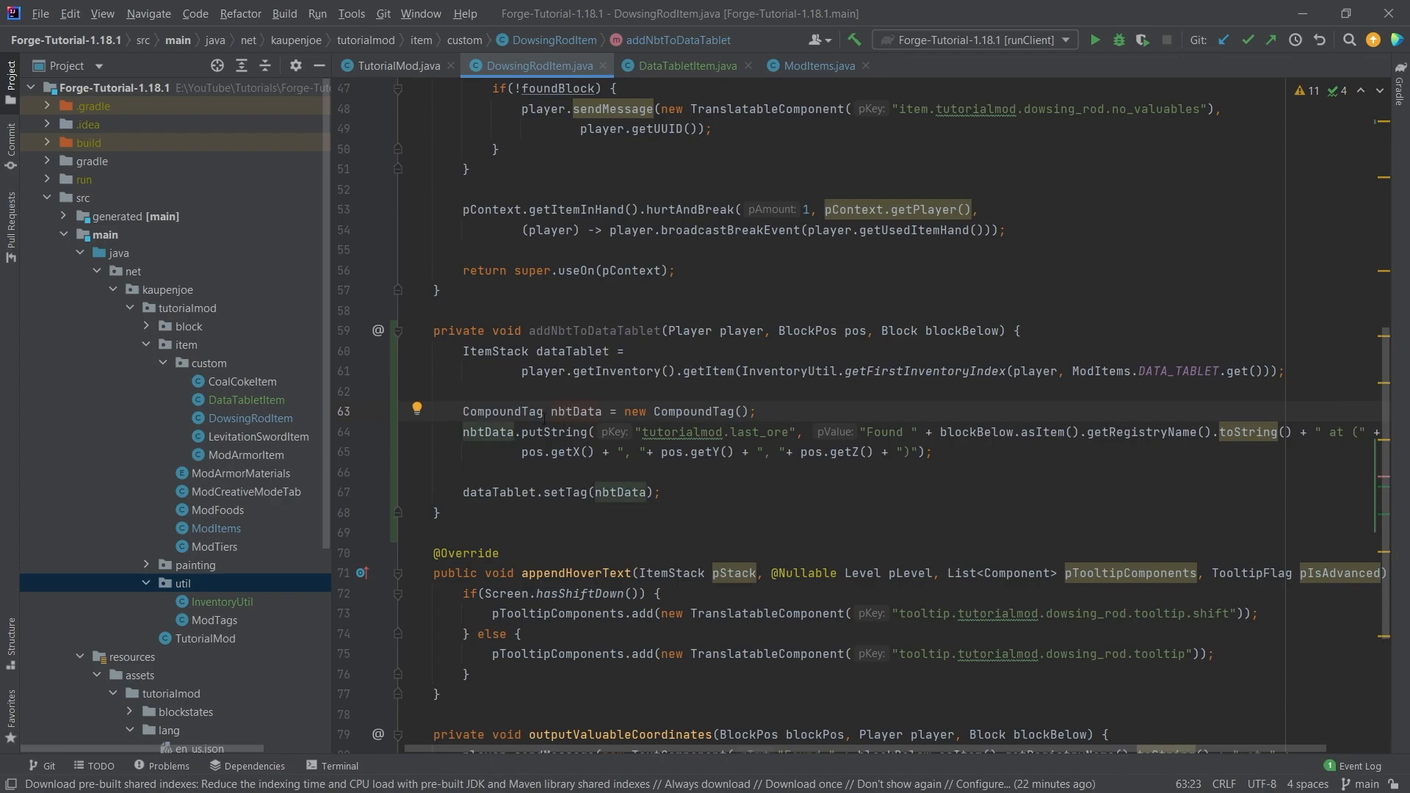
click(544, 432)
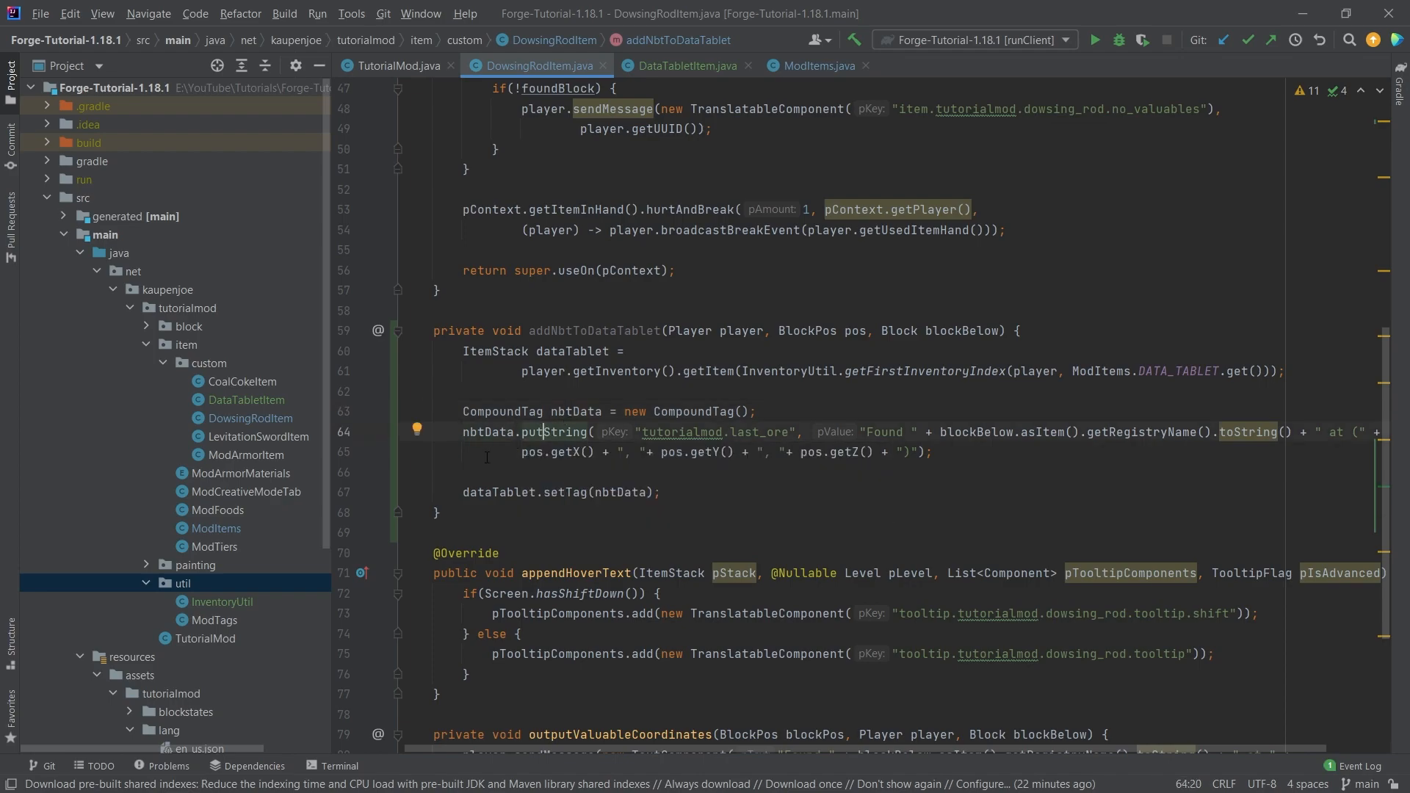
drag(462, 431, 933, 452)
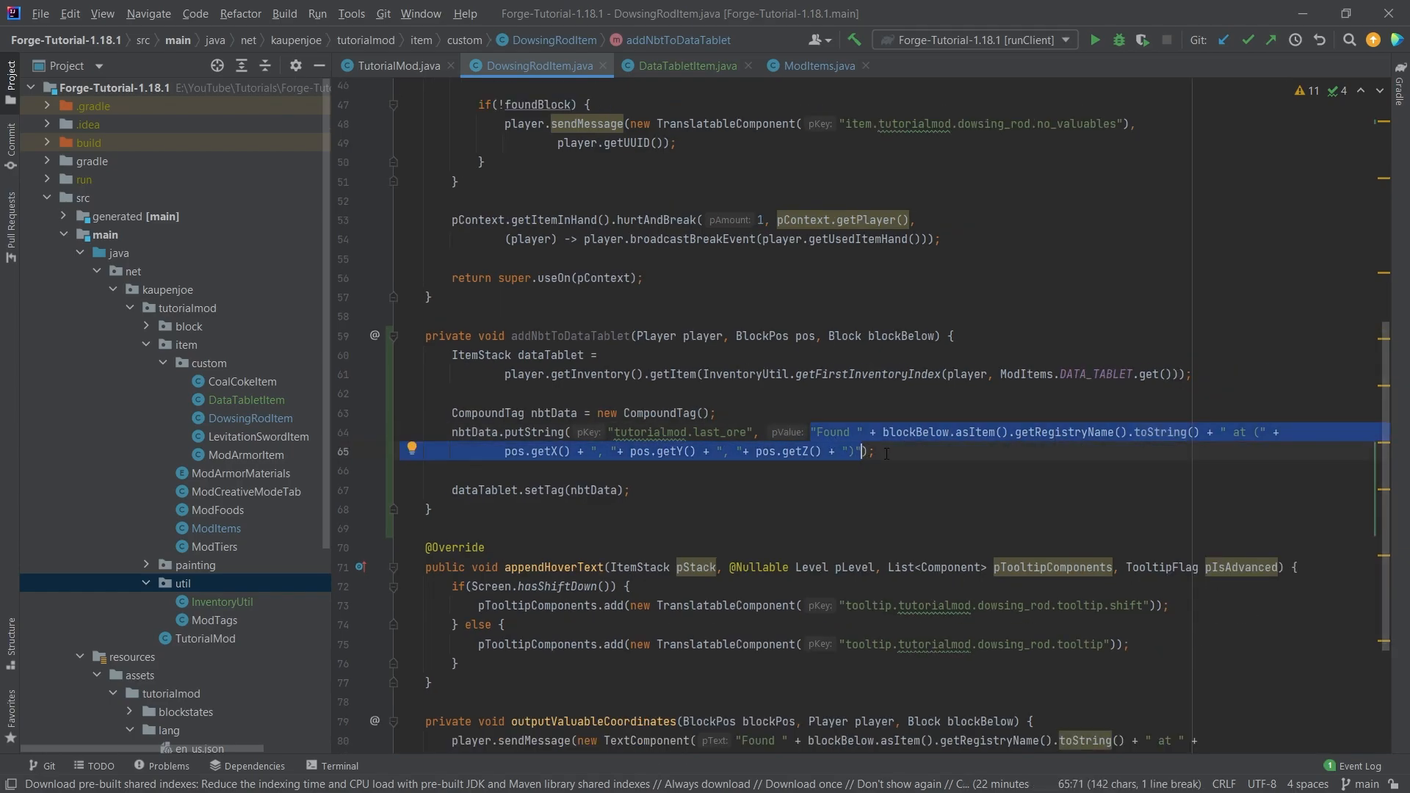
scroll(down, 3)
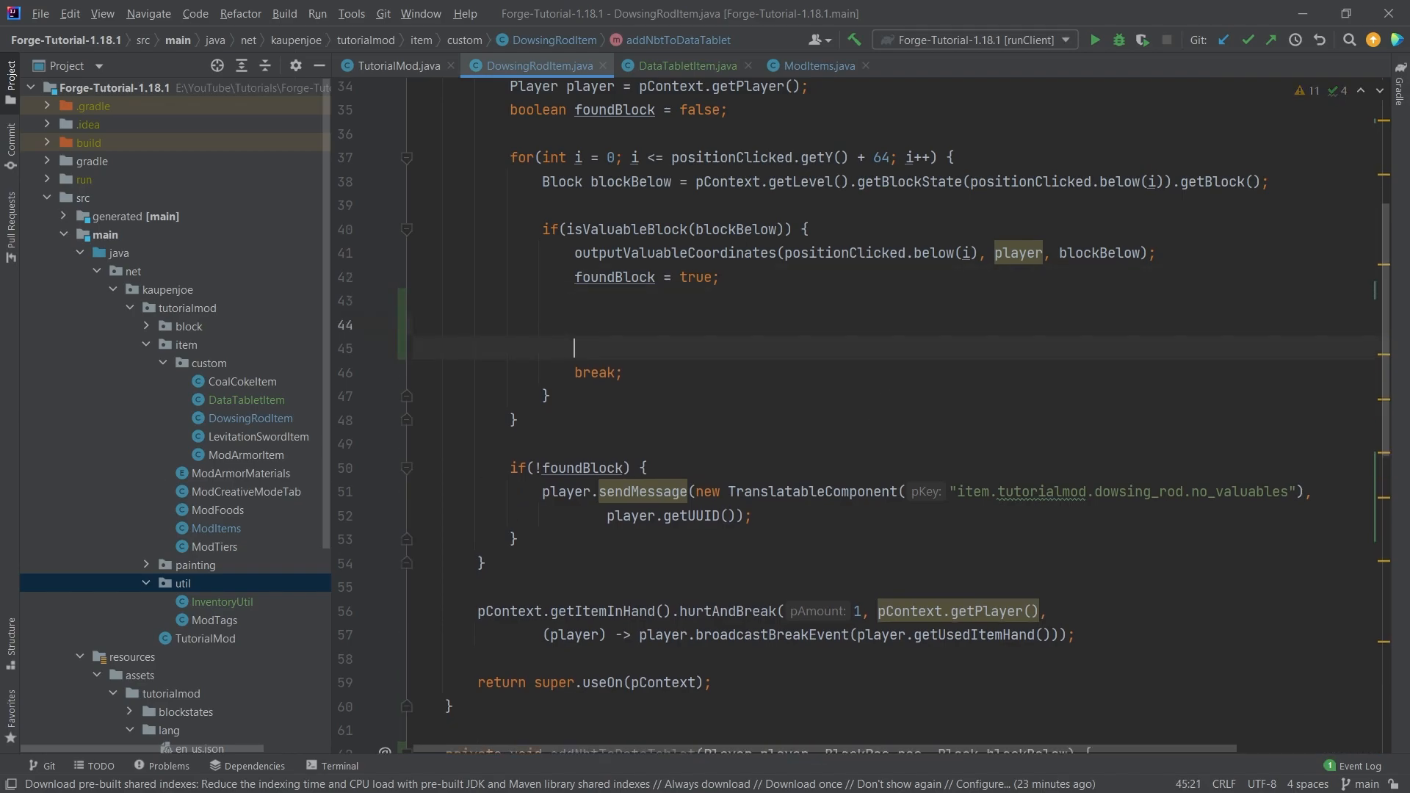
Step: Call addNbtToDataTablet(player, positionClicked.below(i), blockBelow) when the player holds a DATA_TABLET
text(if()
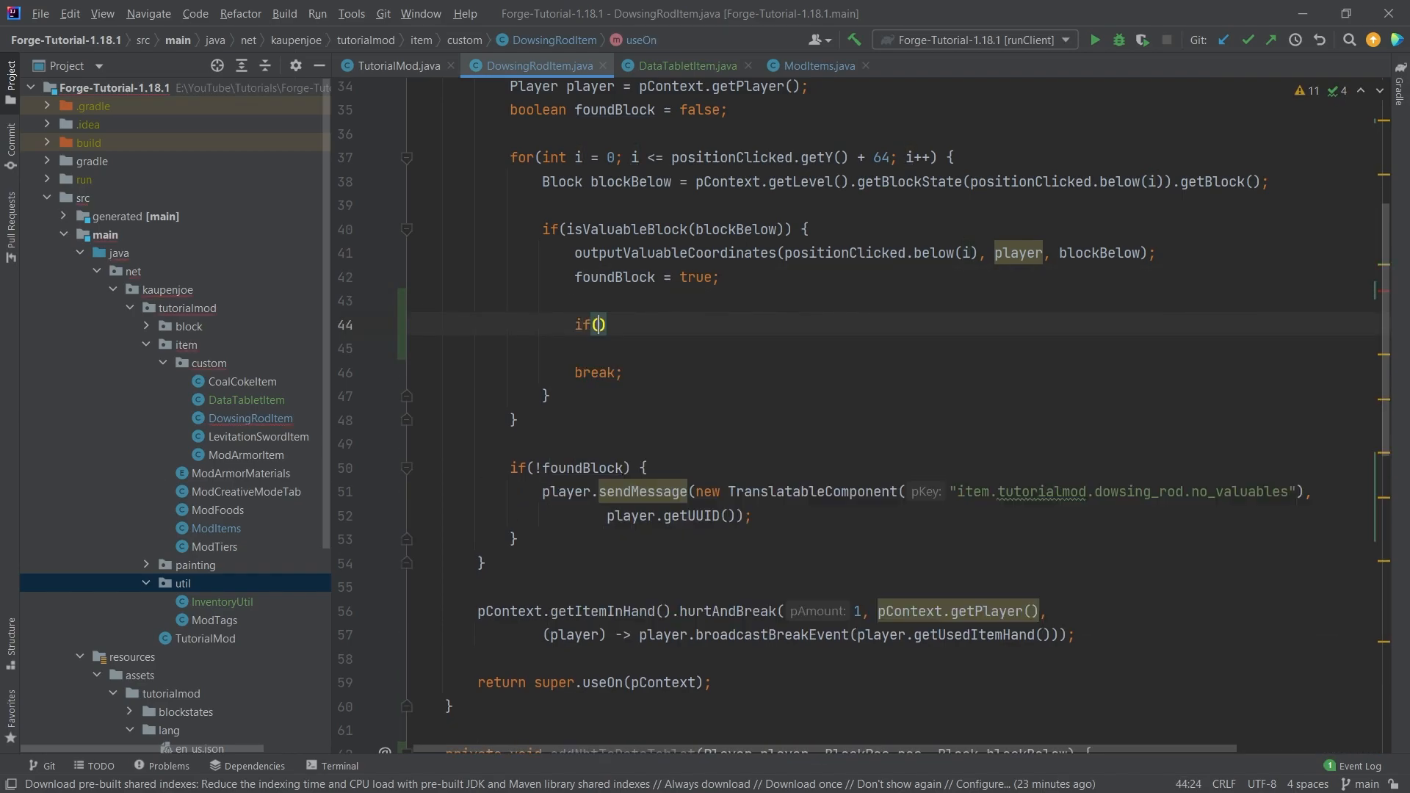
text(InventoryUtil)
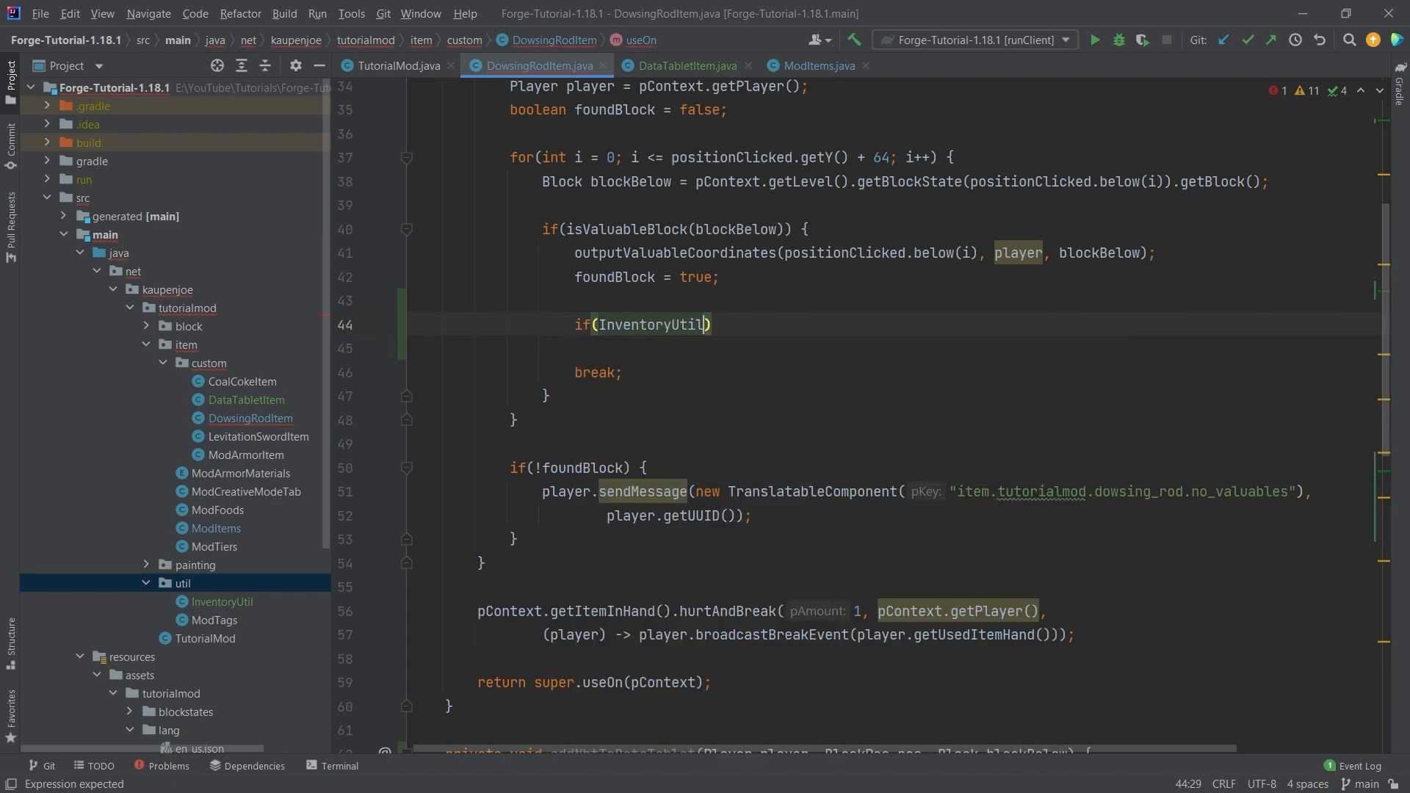
text(.hasPlayerStackInInventory()
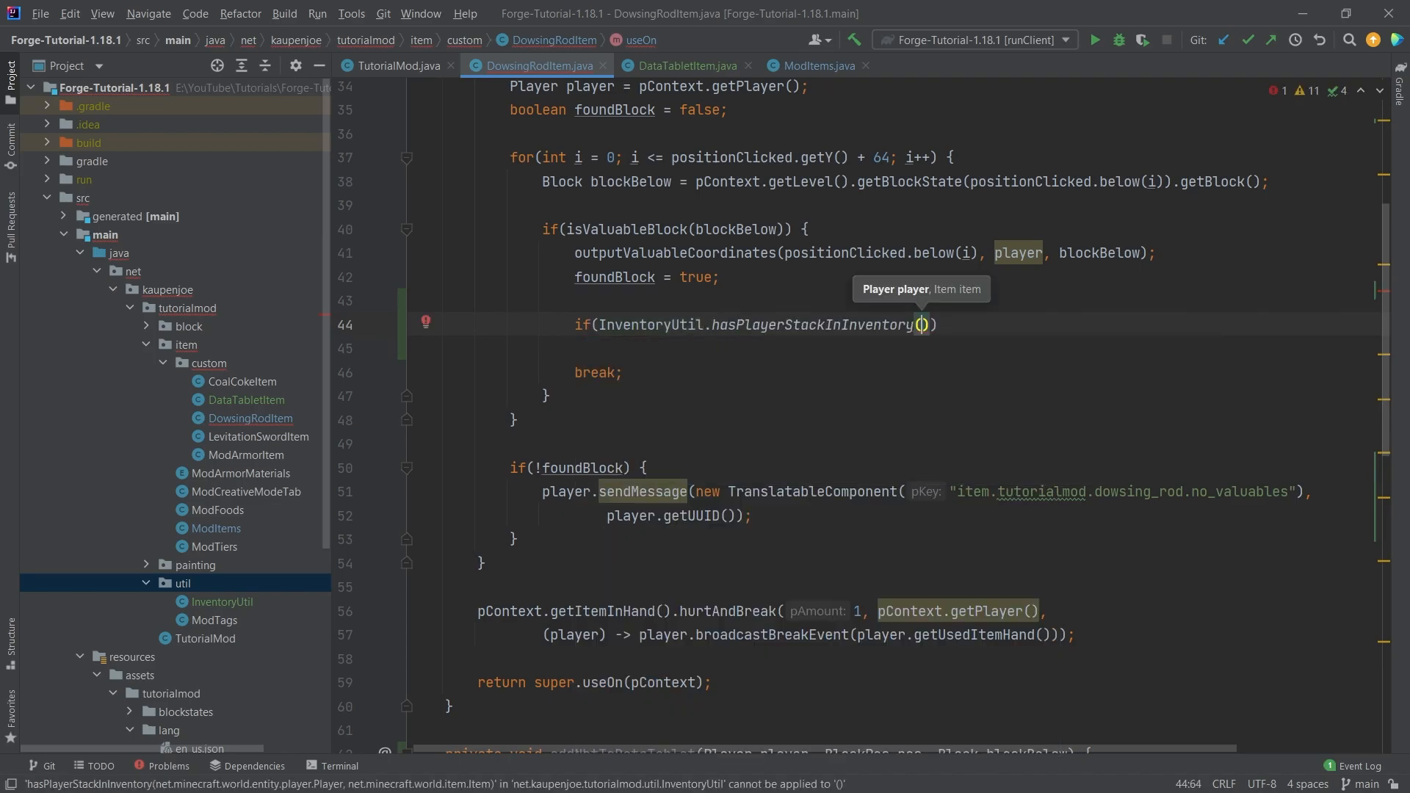
text(player, ModItems.DATA_TABLET.get()
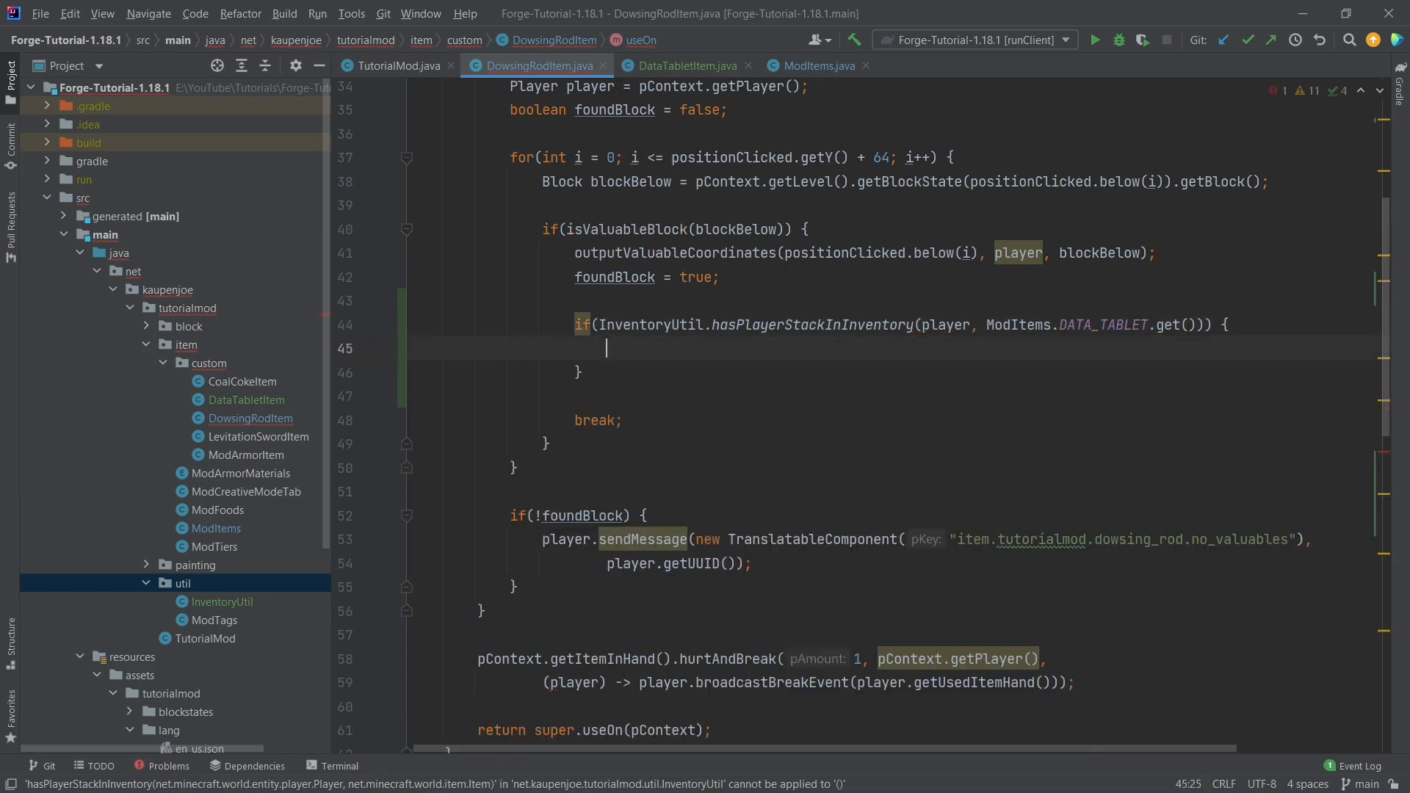
text(addNbtToDataTablet();)
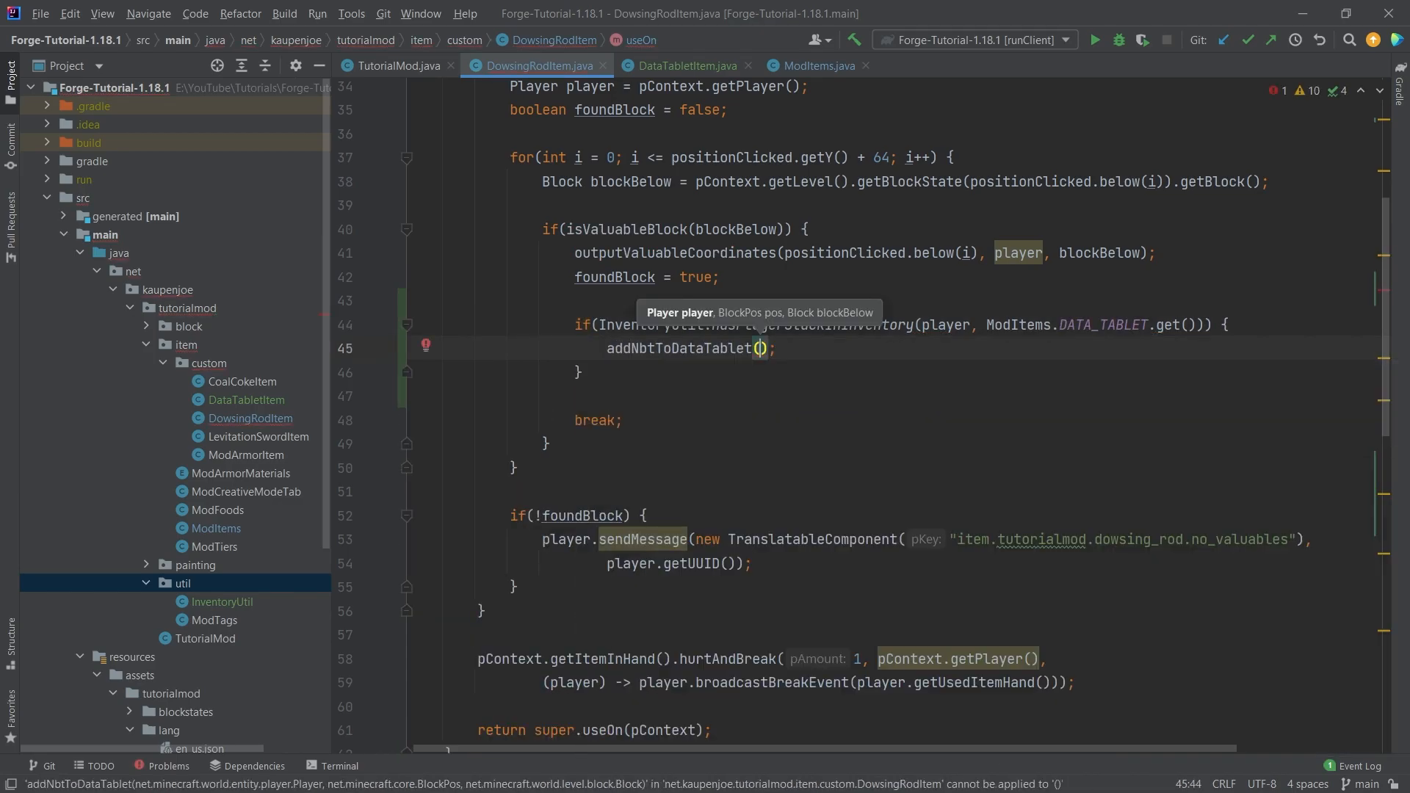
text(player,)
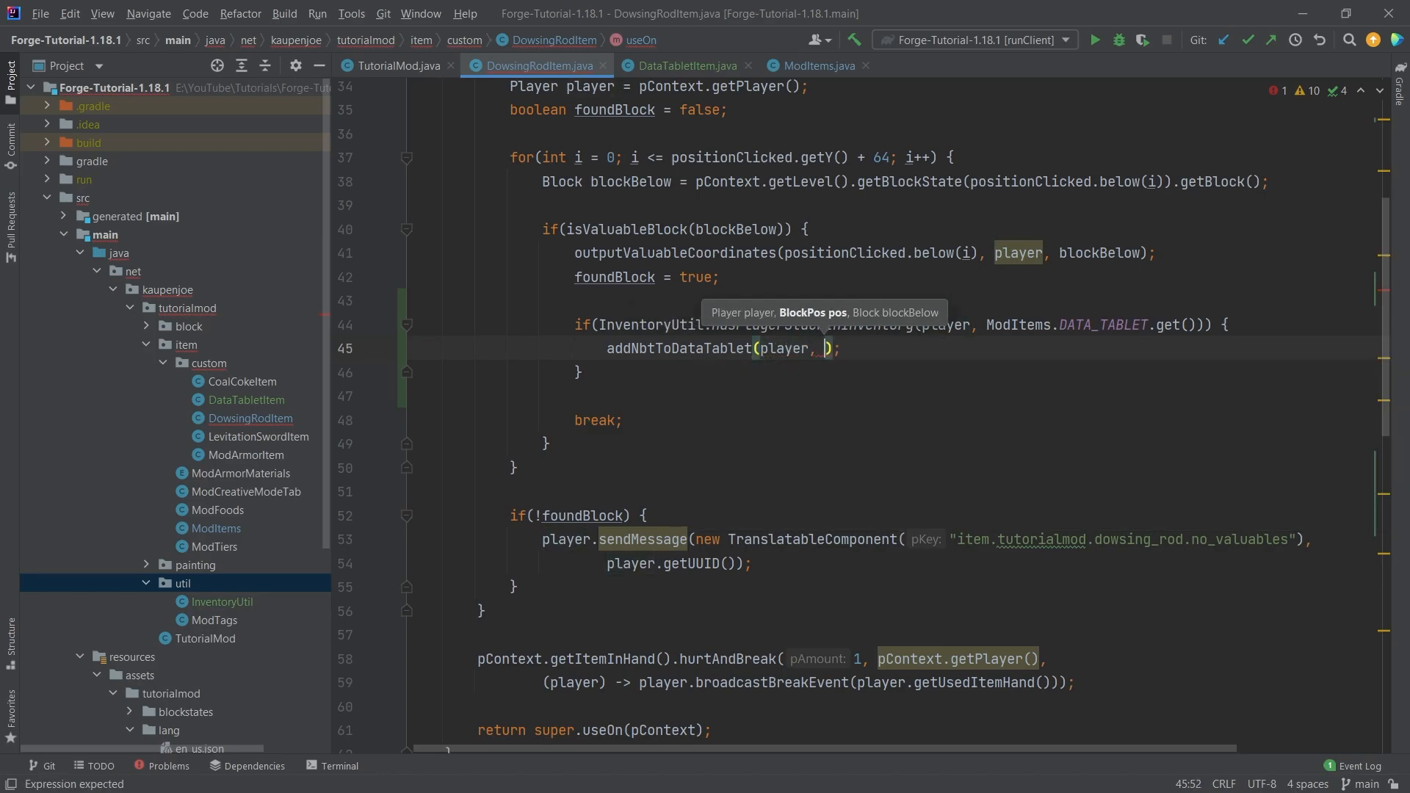
text(po)
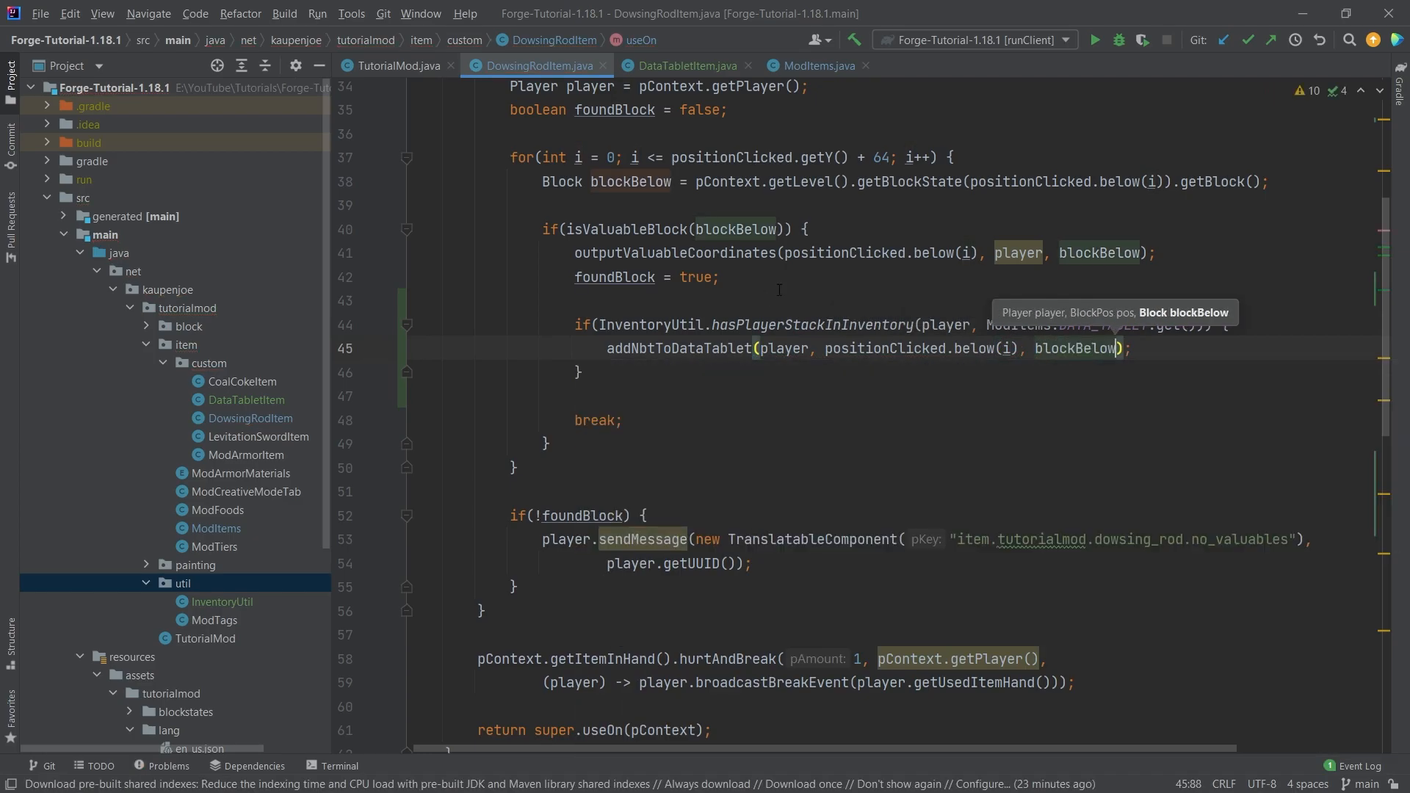
scroll(down, 3)
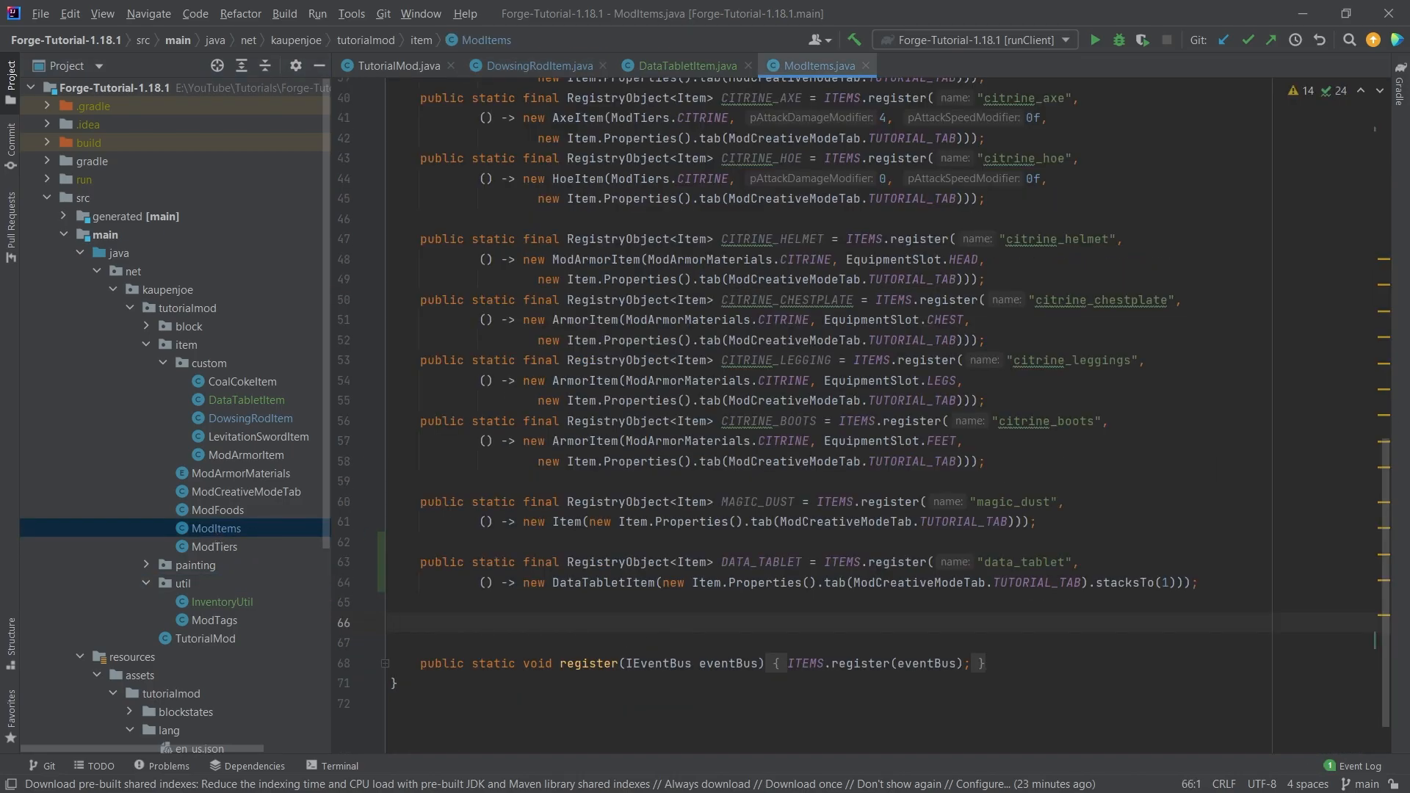
Step: Review the Data Tablet name translation in en_us.json and the item models folder
scroll(down, 3)
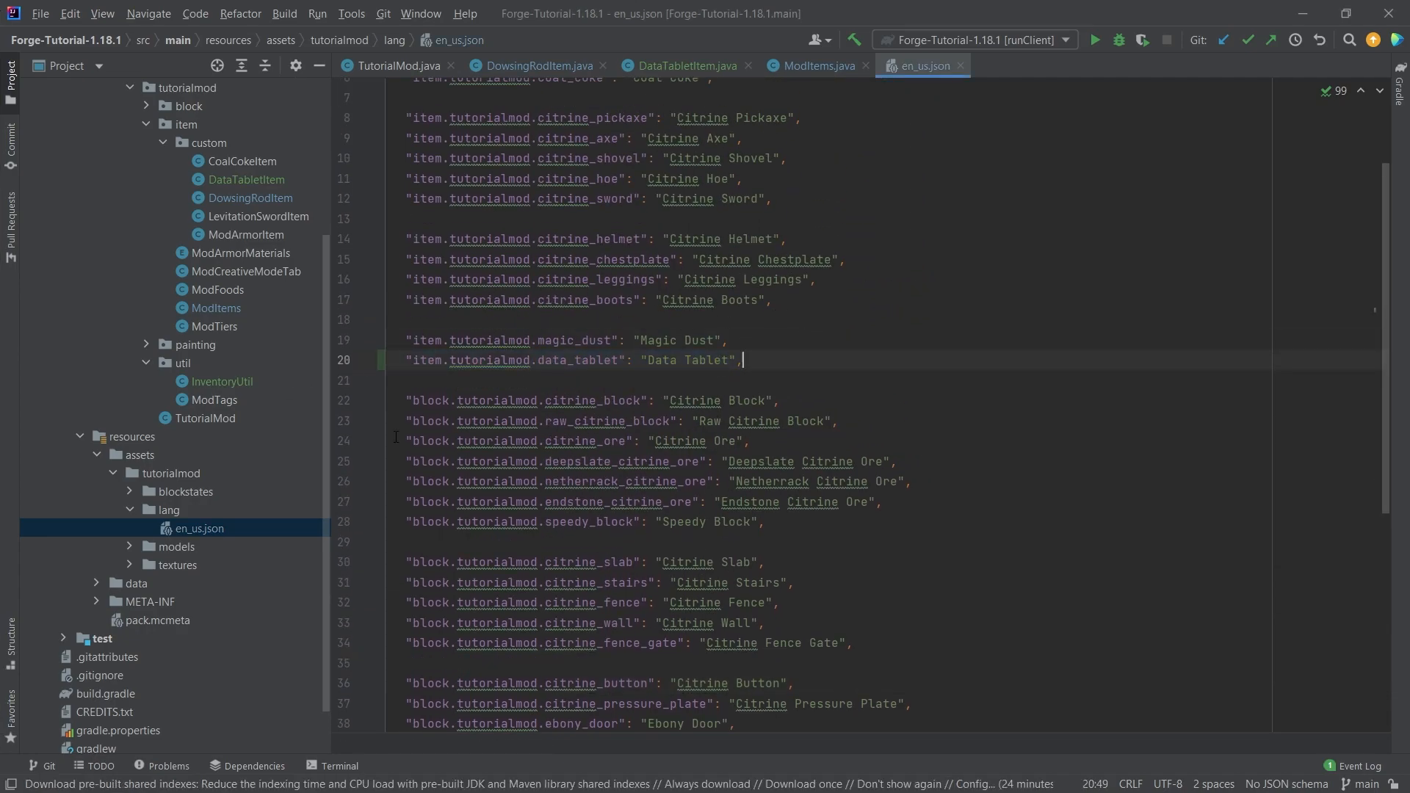
click(172, 546)
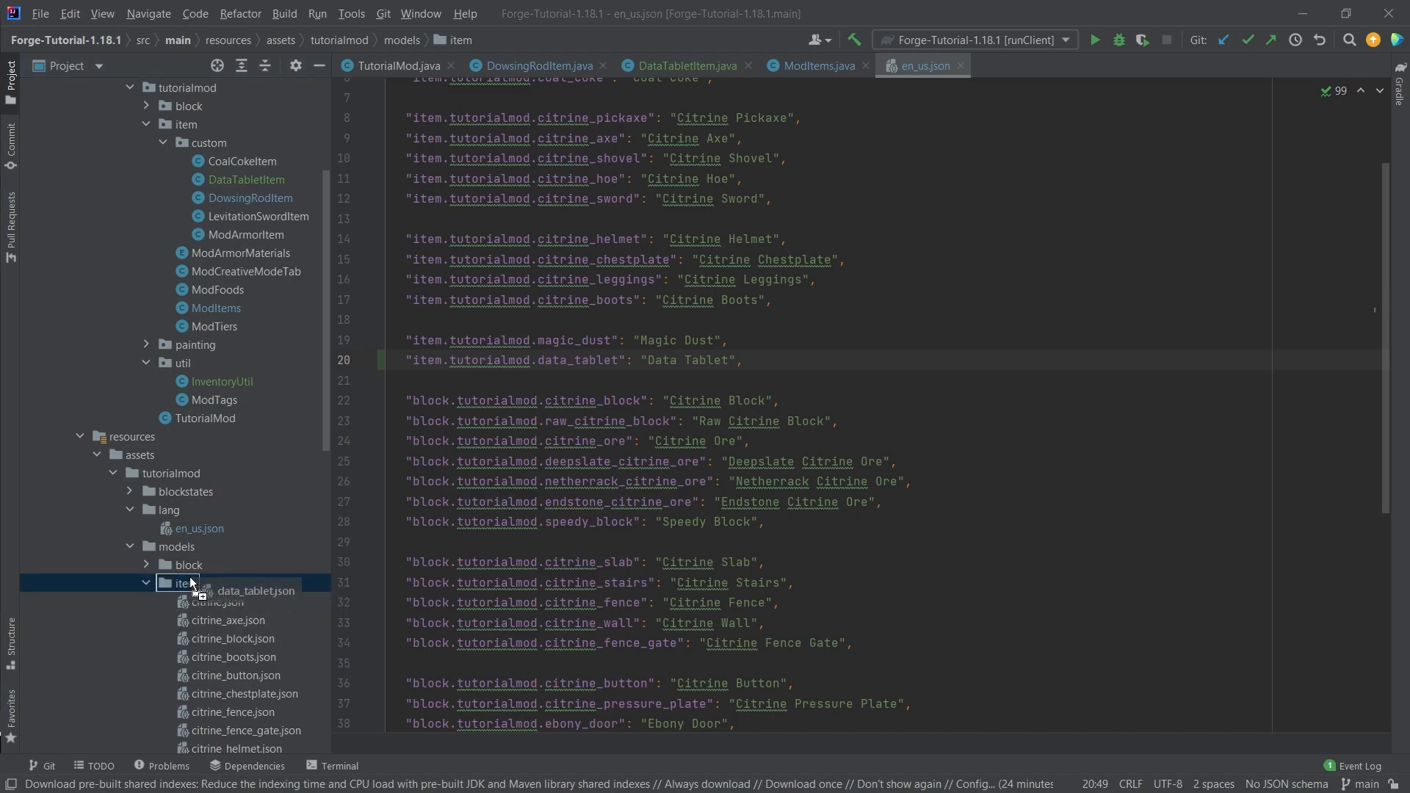
double_click(255, 590)
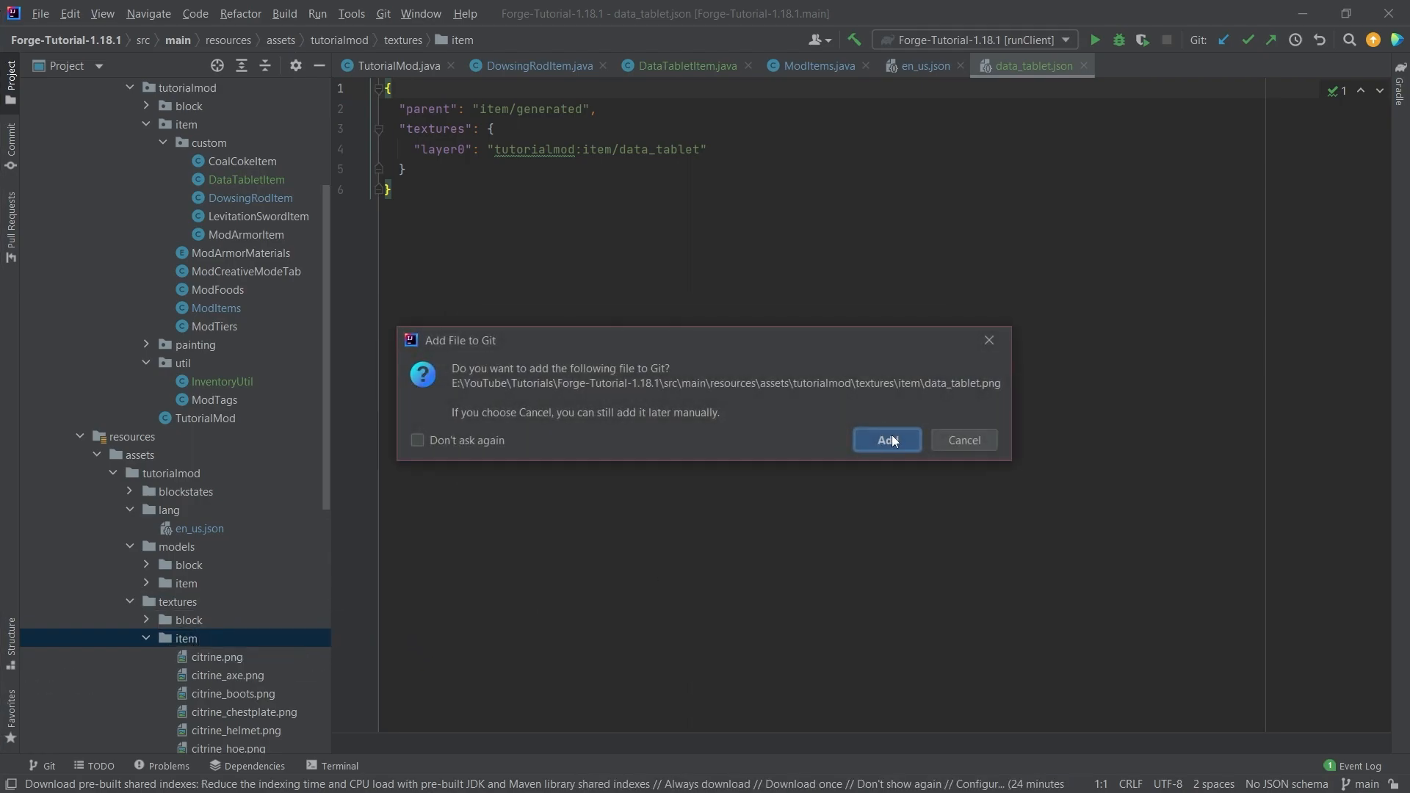
Step: Add the tablet texture file to Git and return to the DowsingRodItem code
click(886, 440)
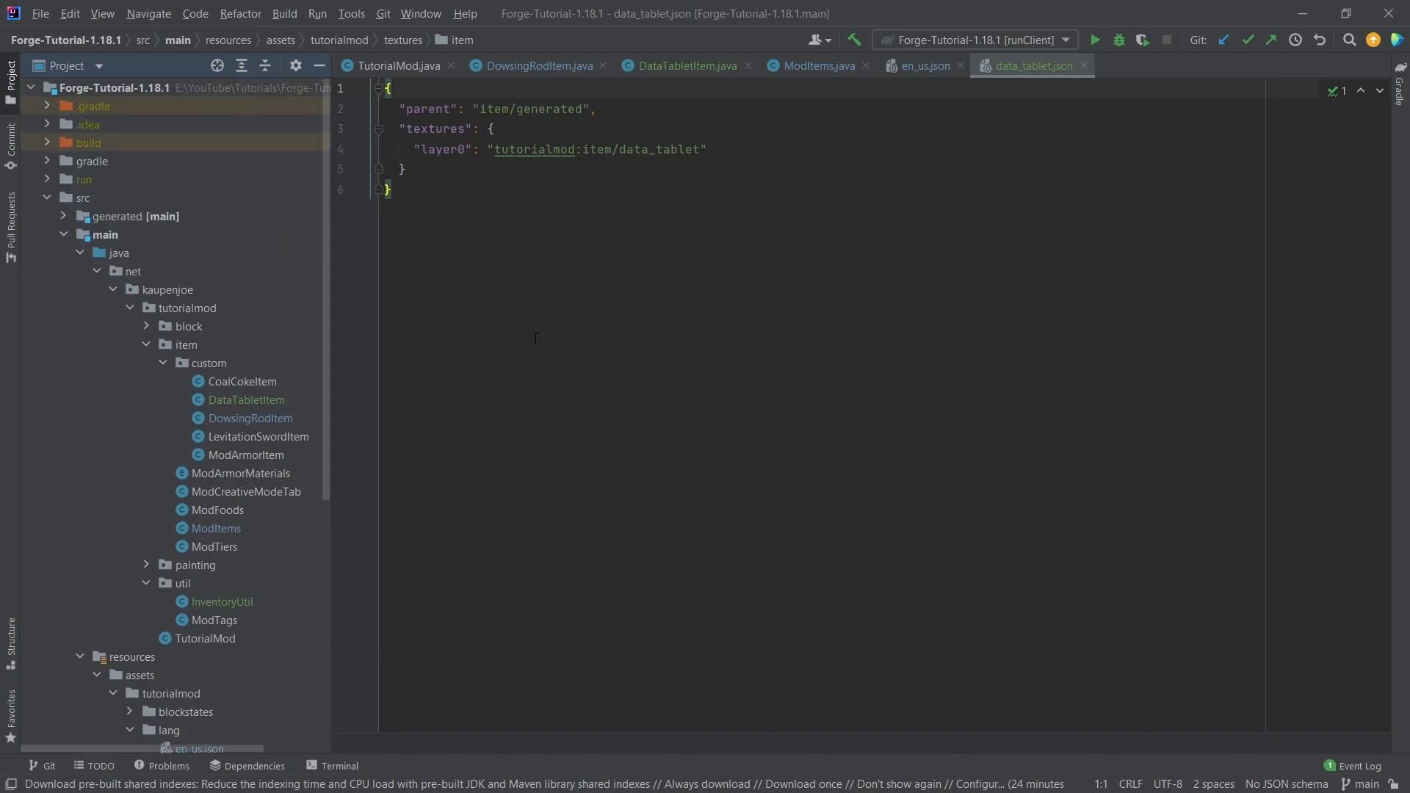
click(686, 65)
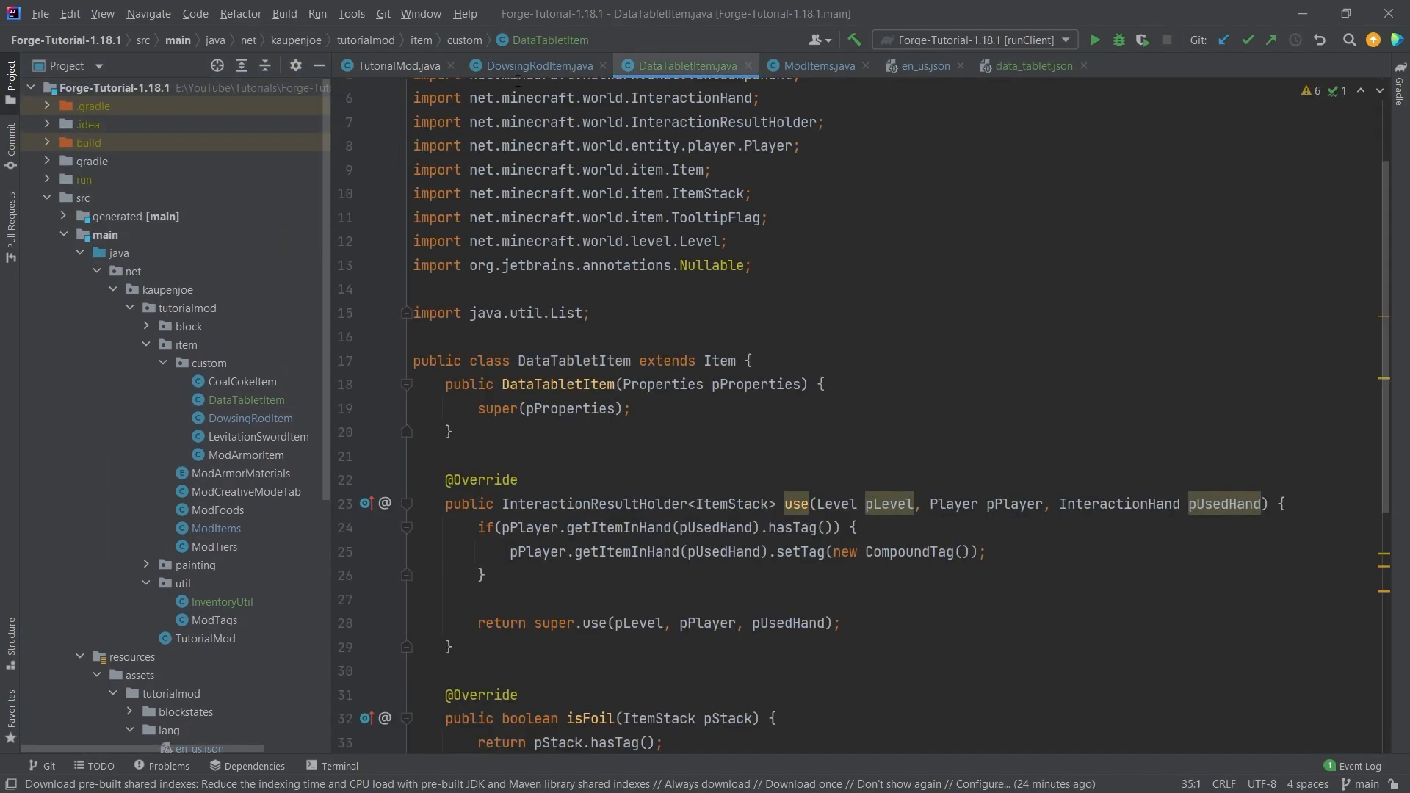
click(535, 65)
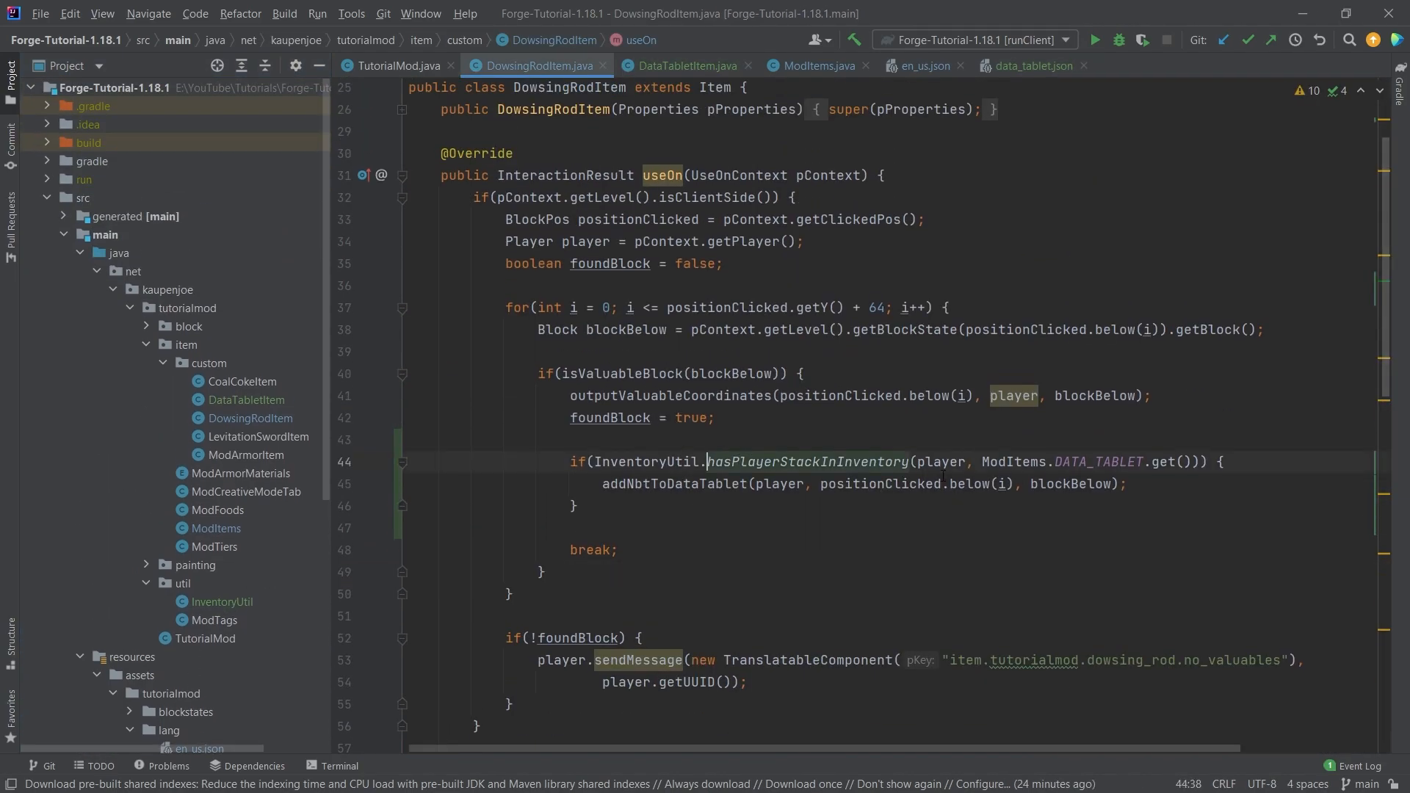
scroll(down, 3)
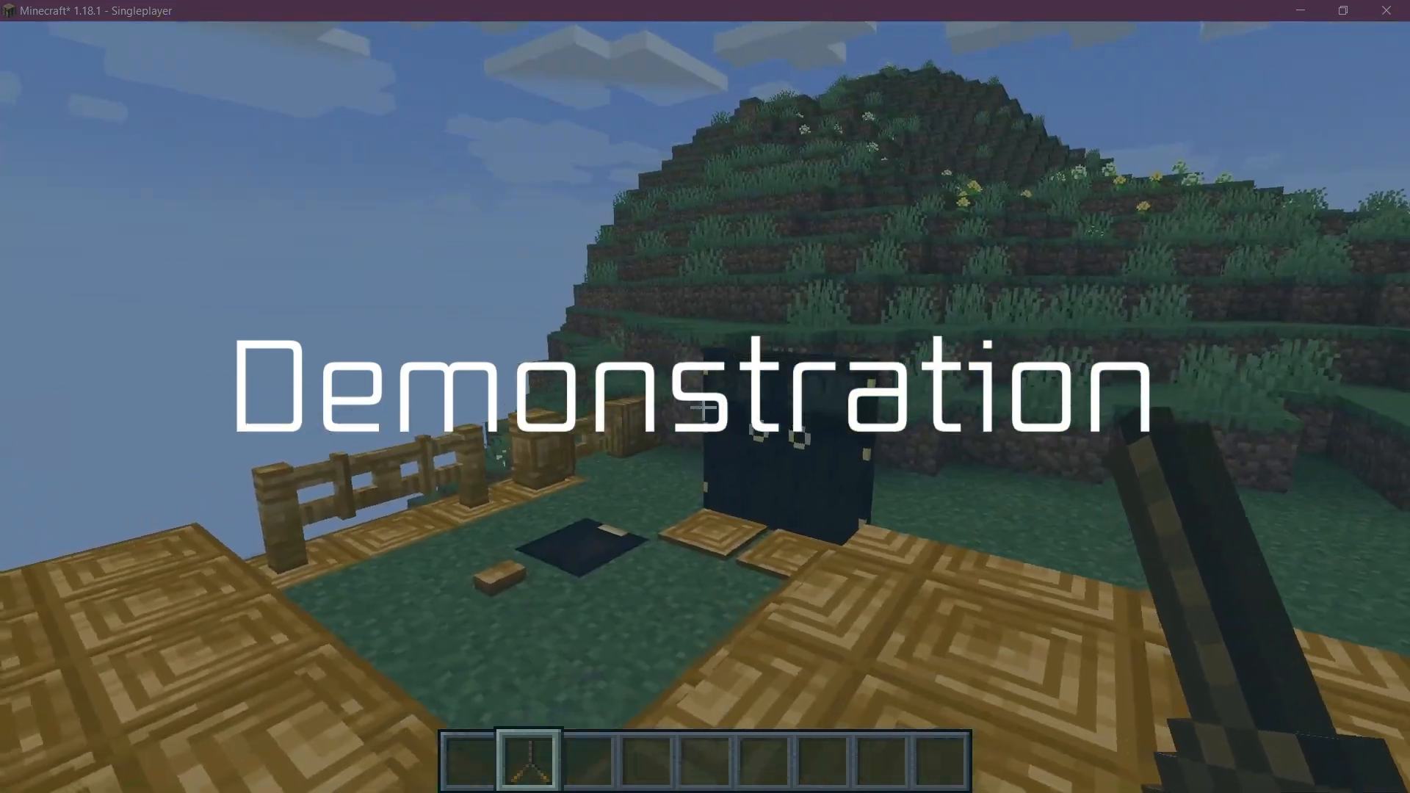
Step: Take a Data Tablet from the creative inventory and hold it while dowsing for ore
key(e)
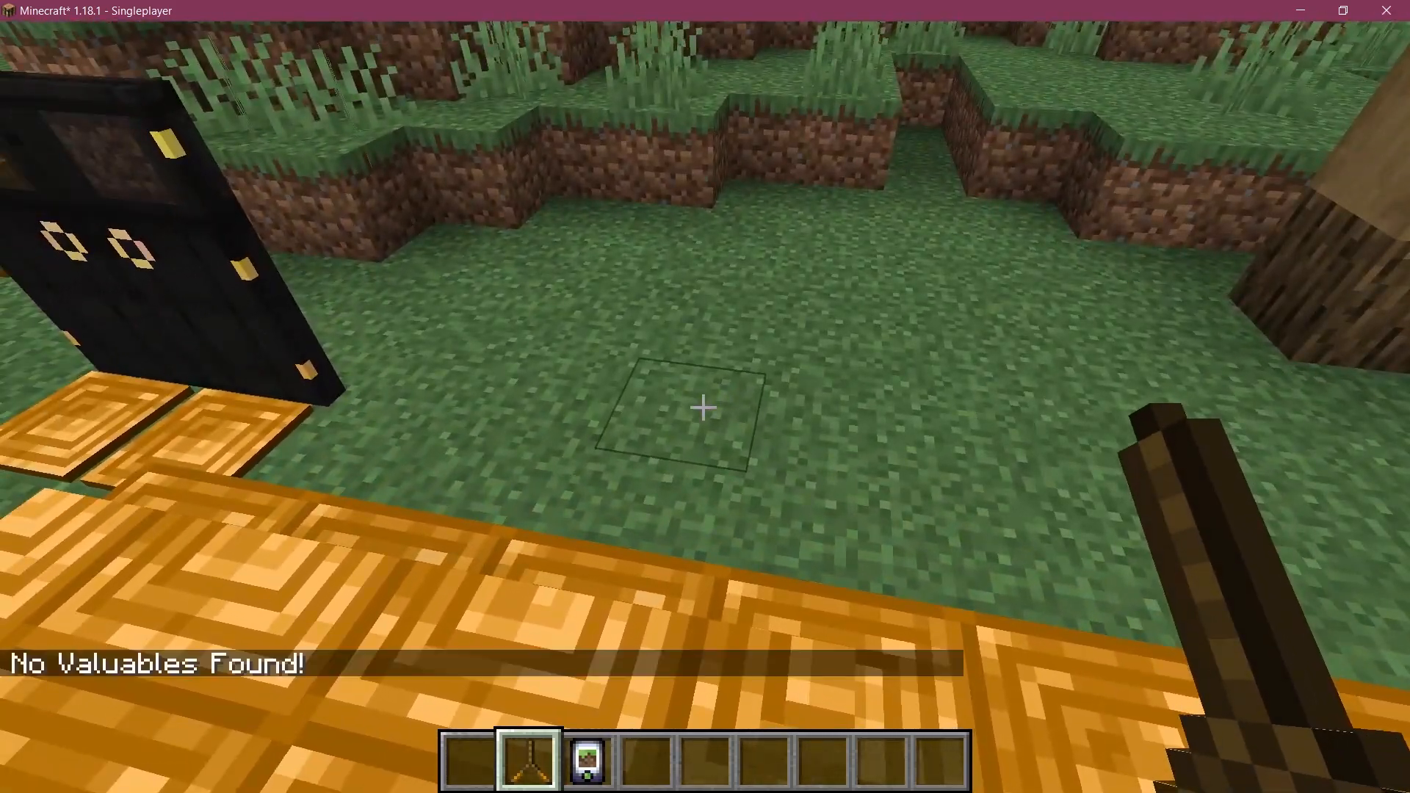
key(e)
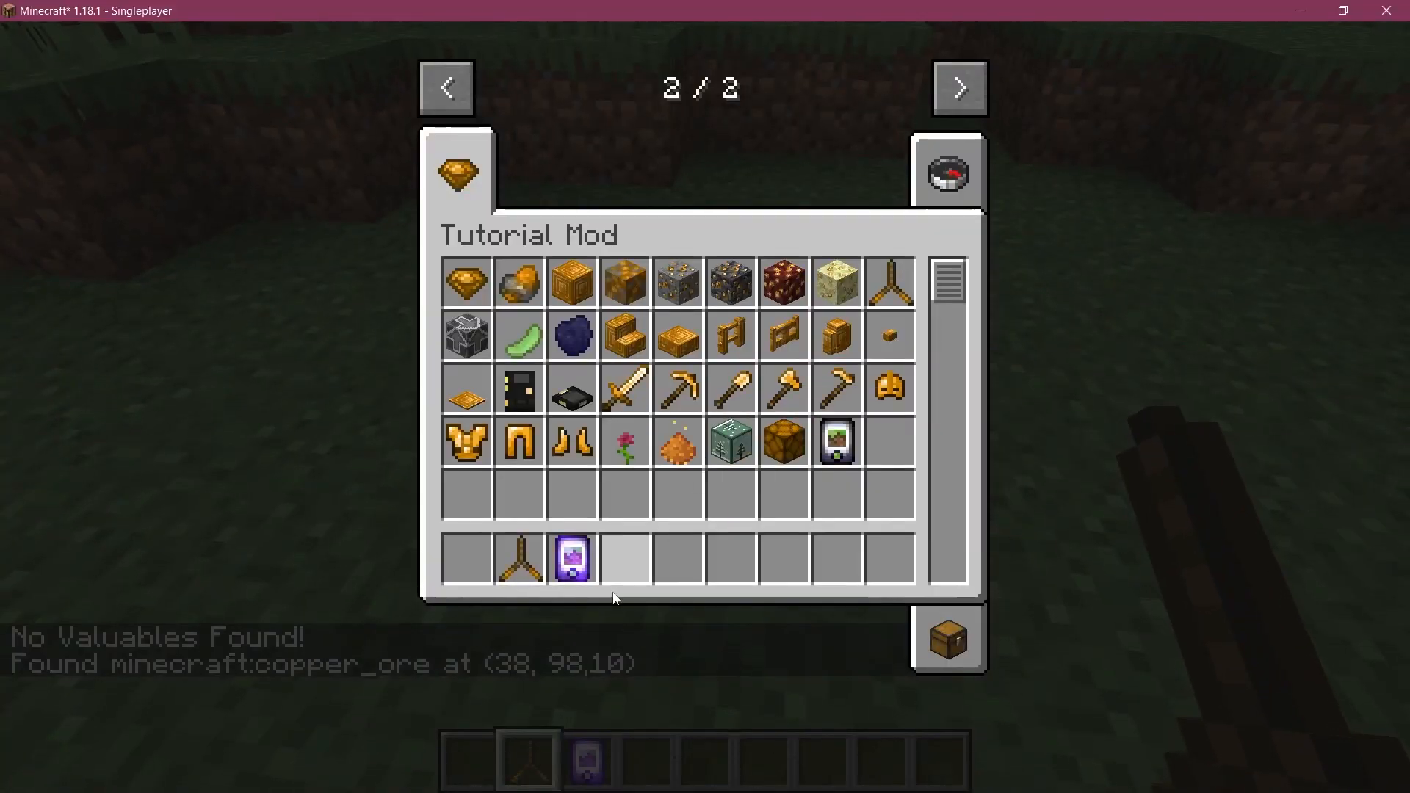
mouse_move(573, 558)
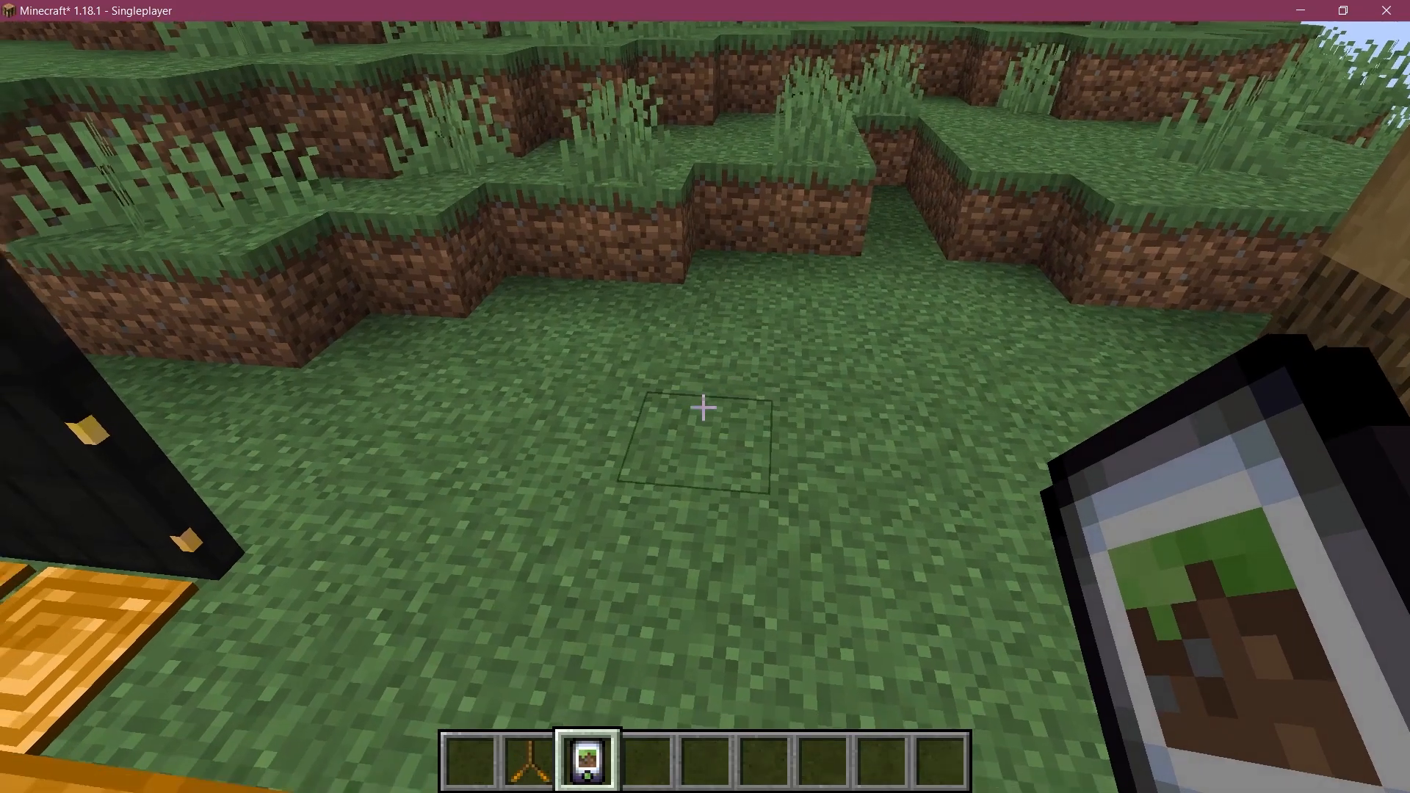
key(e)
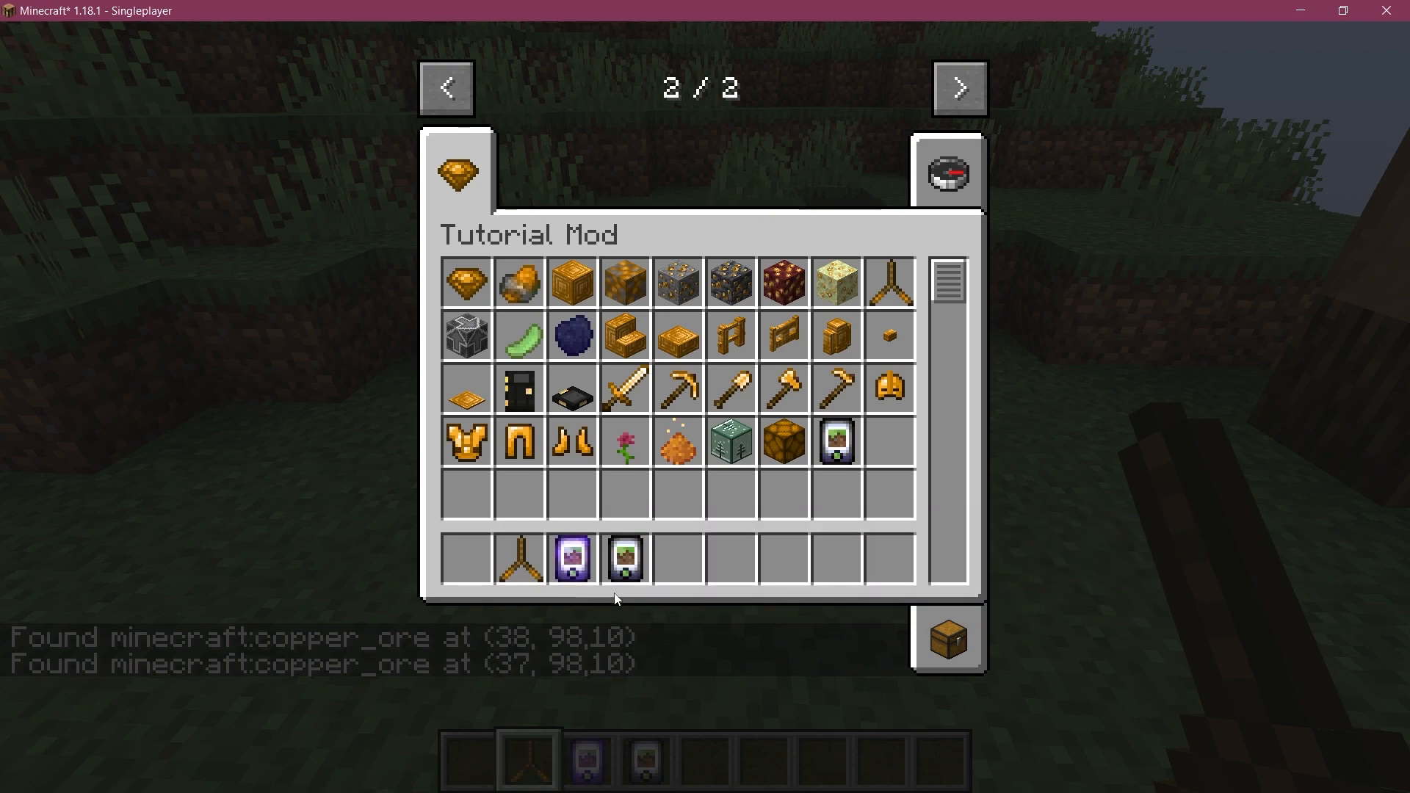
Step: Check the tablet tooltip reading 'Found minecraft:copper_ore at (37, 98, 11)' in the inventory
key(Escape)
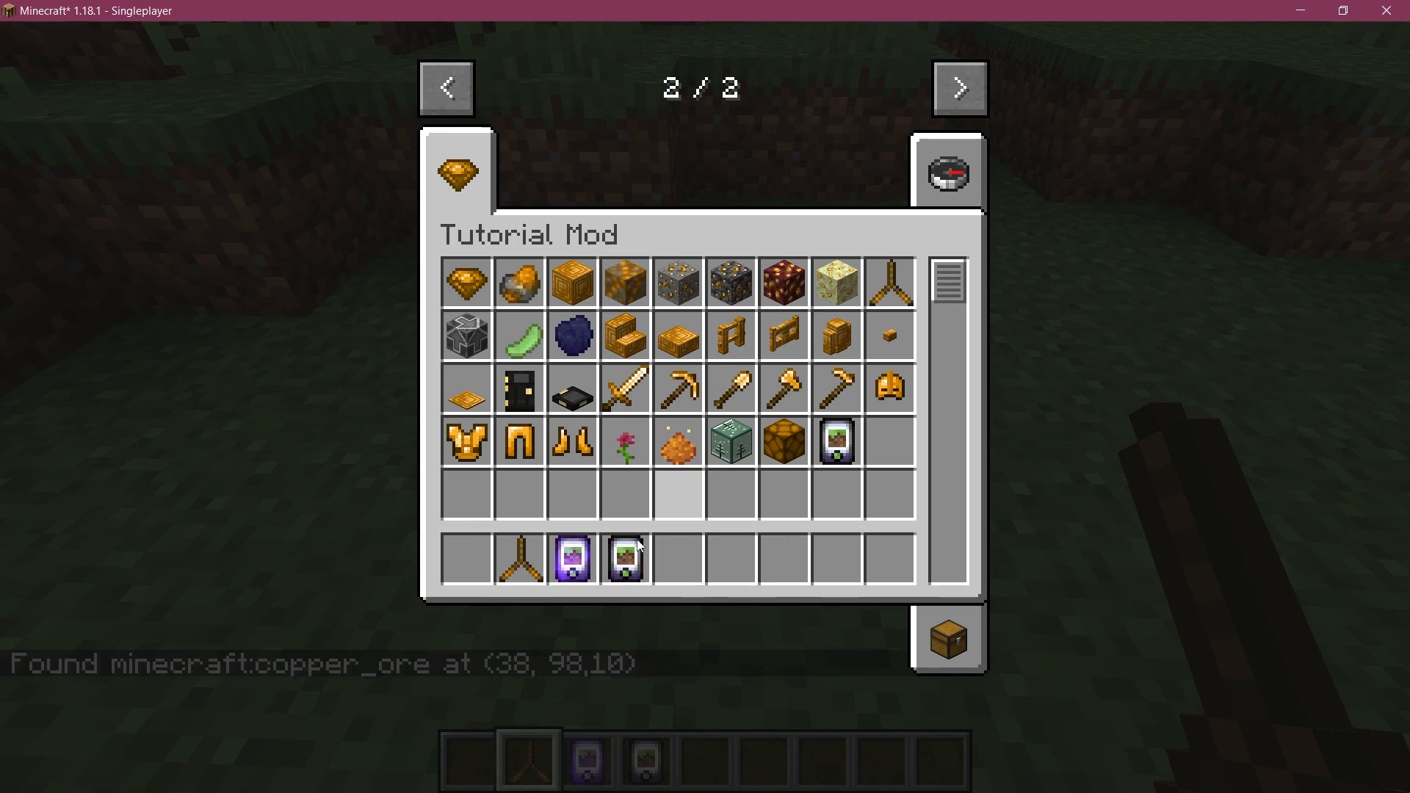
mouse_move(573, 560)
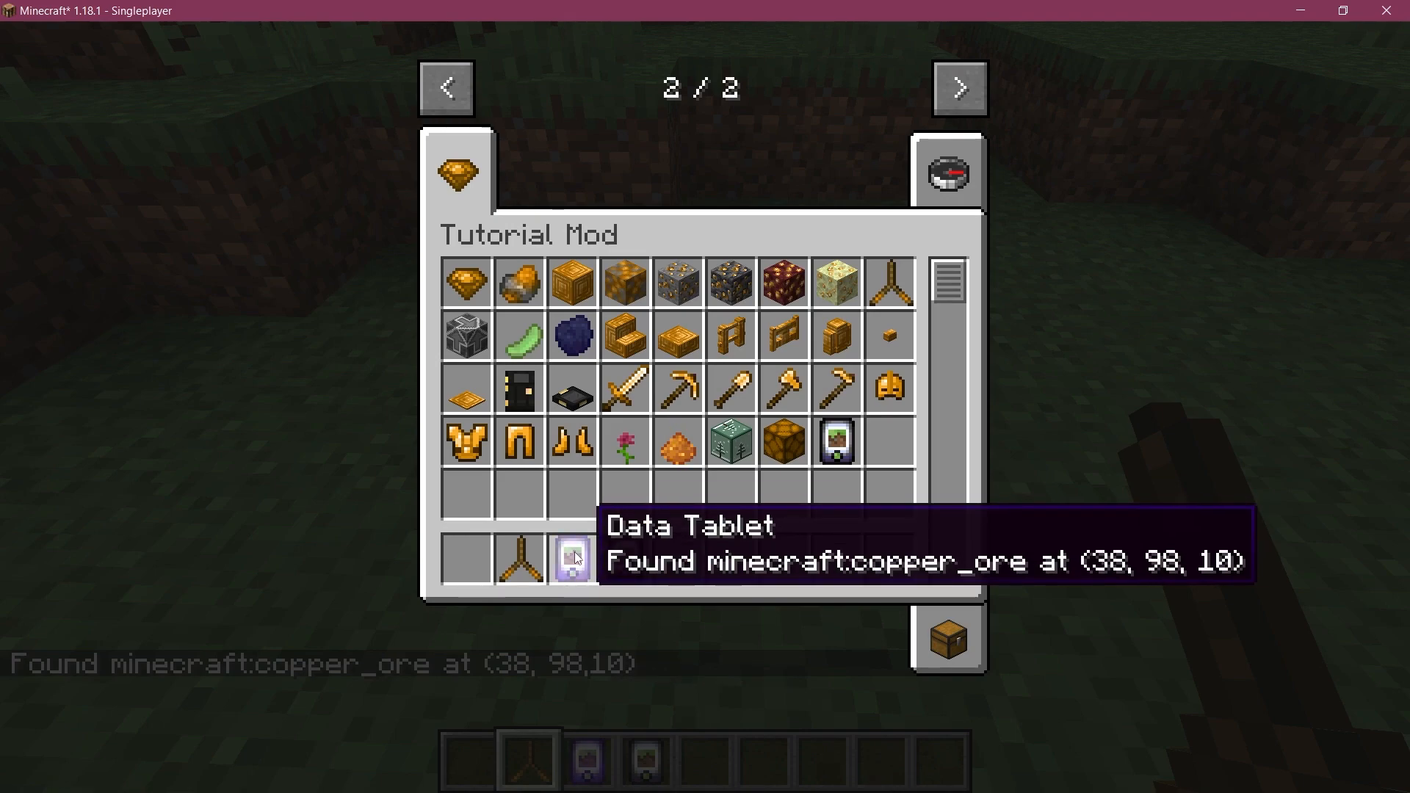
key(Escape)
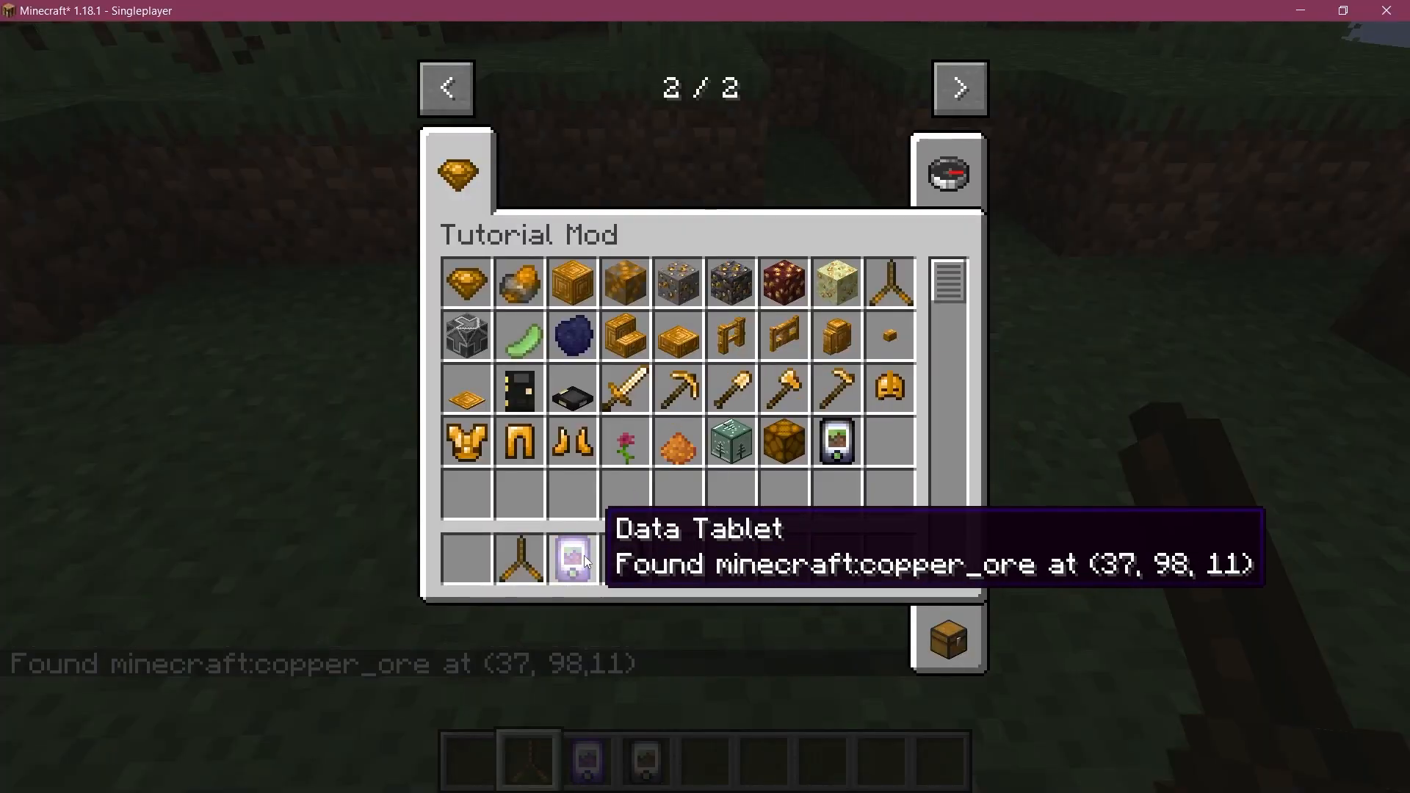
key(Escape)
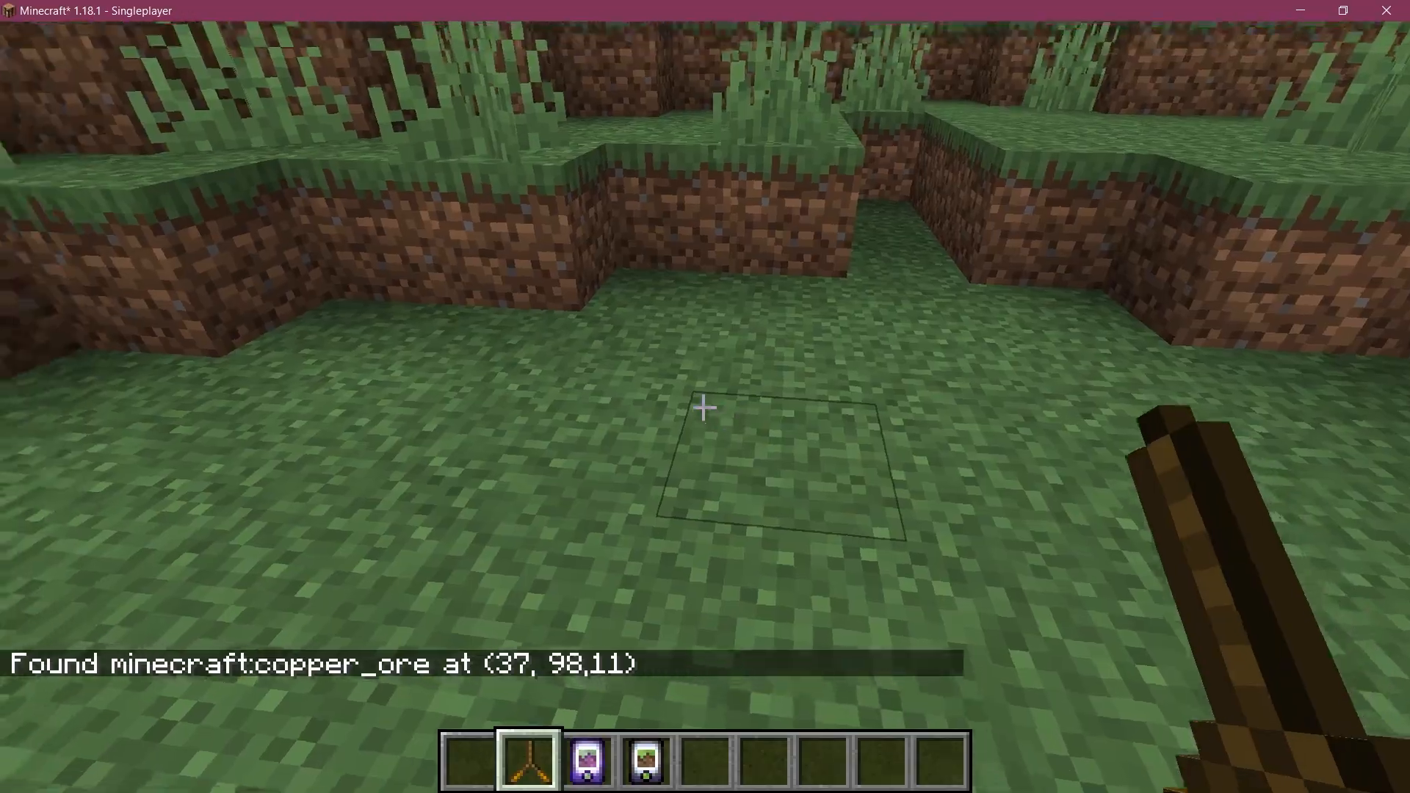
key(e)
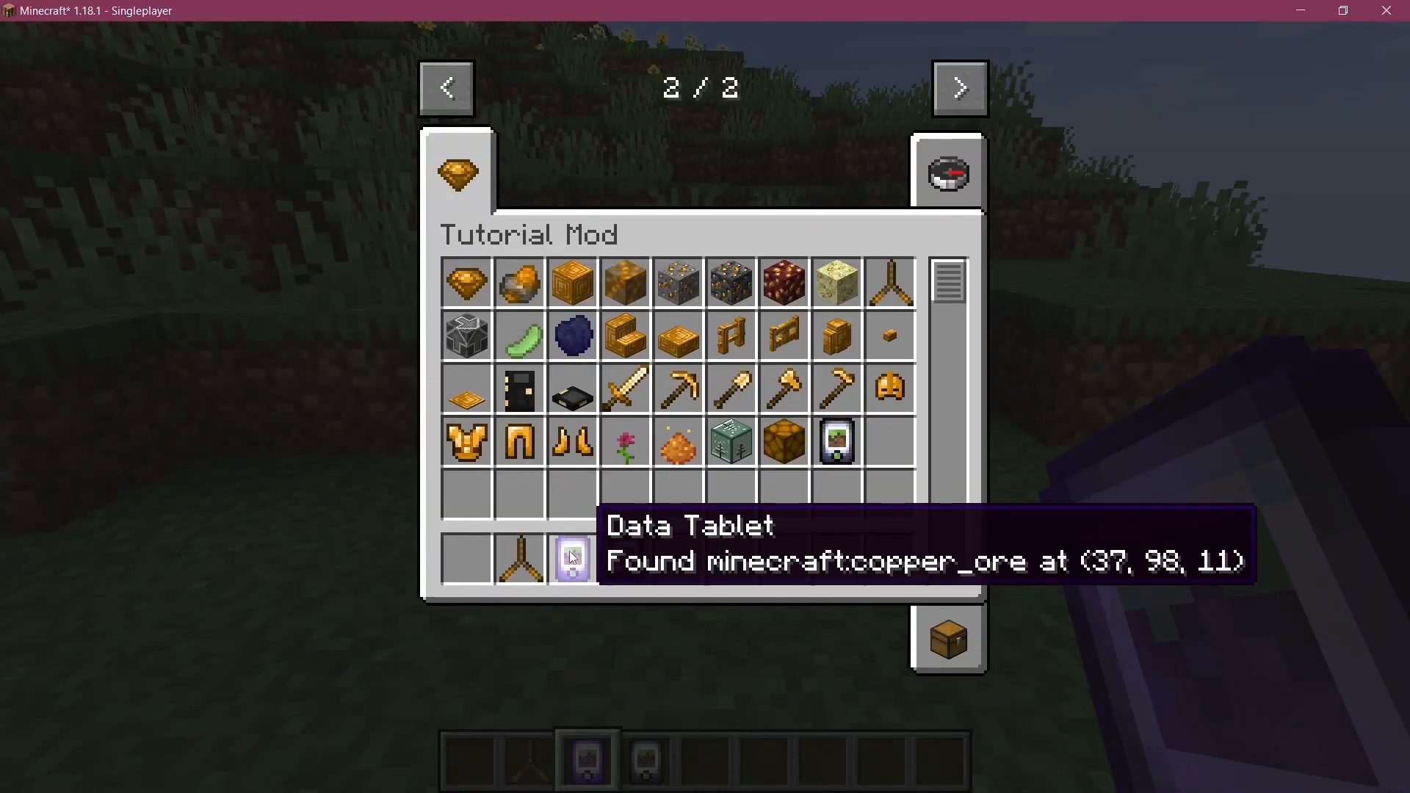
key(Escape)
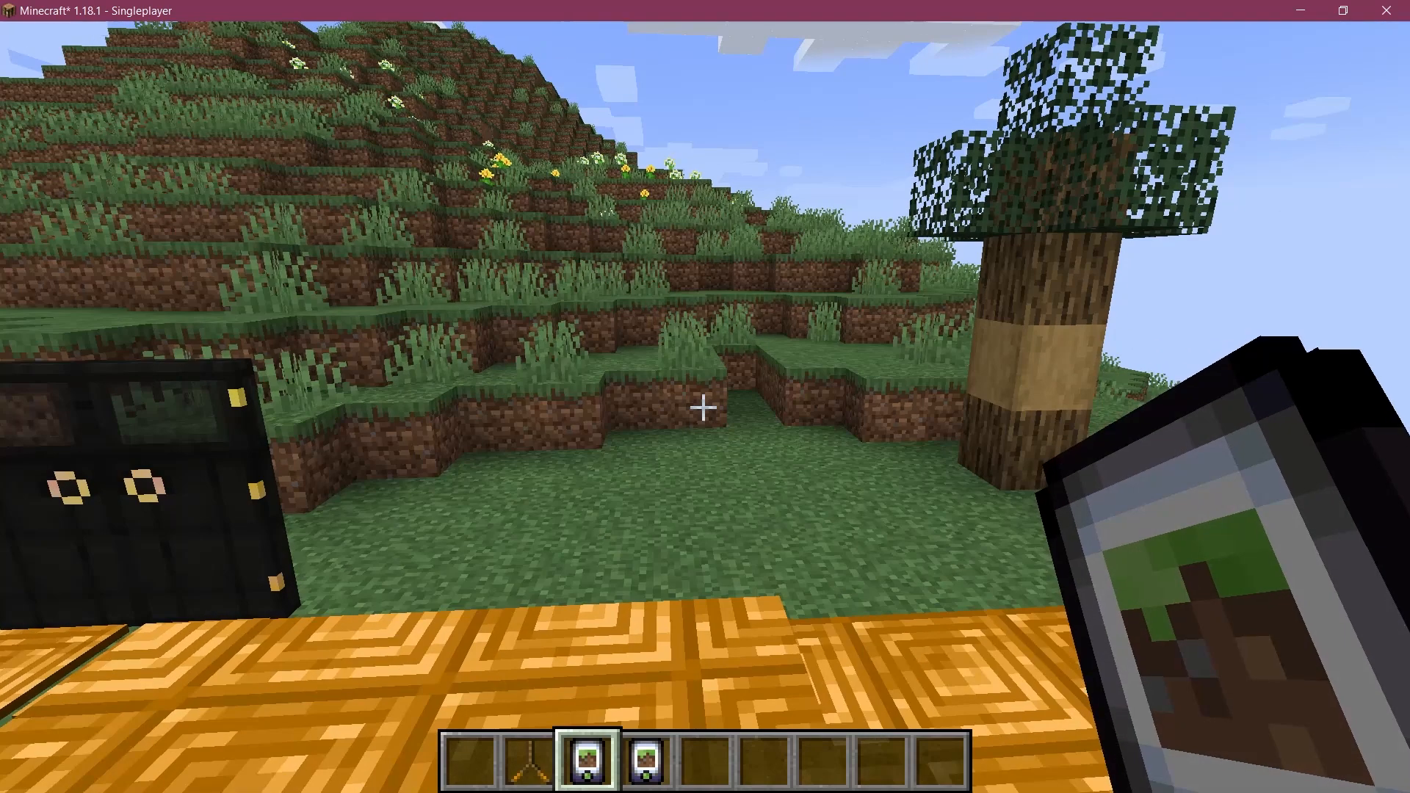
key(e)
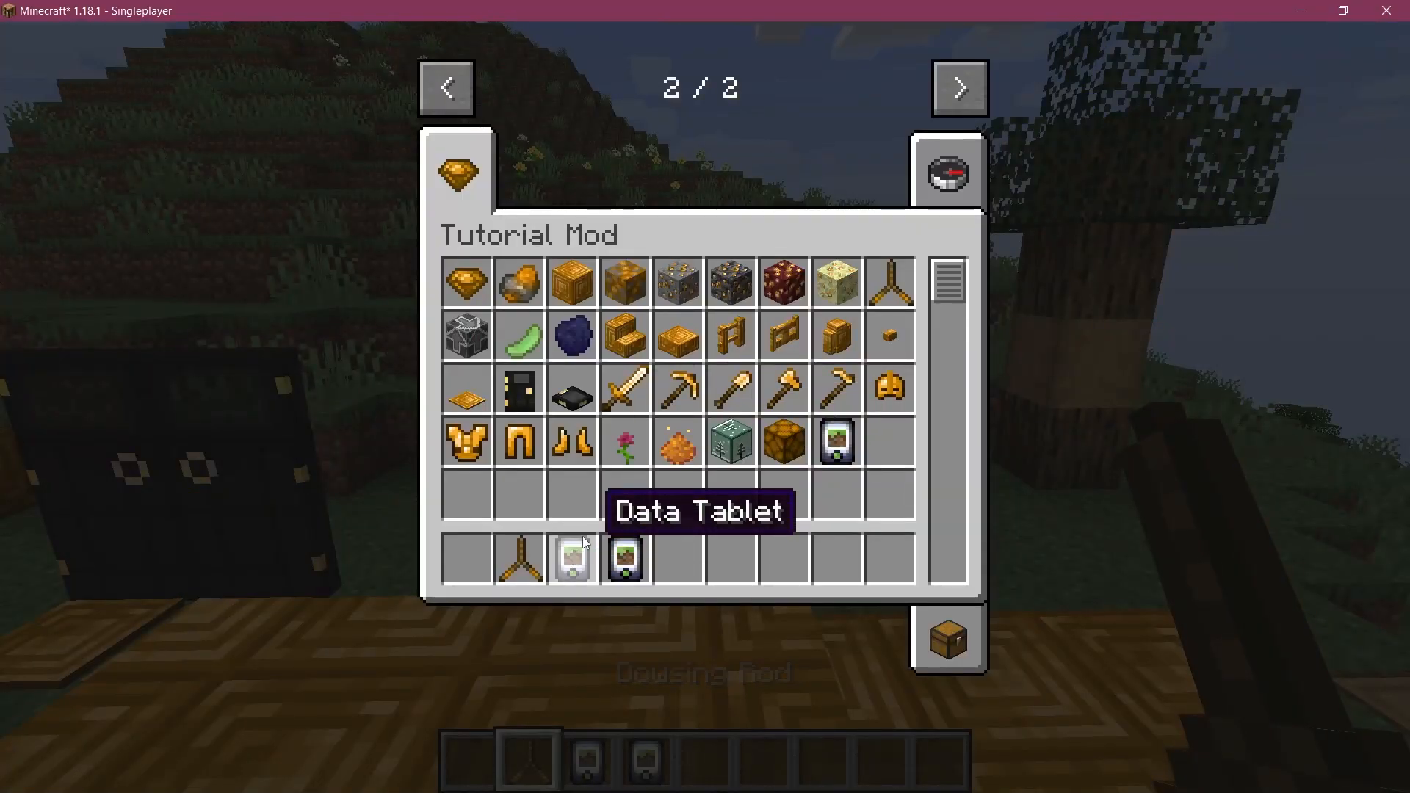